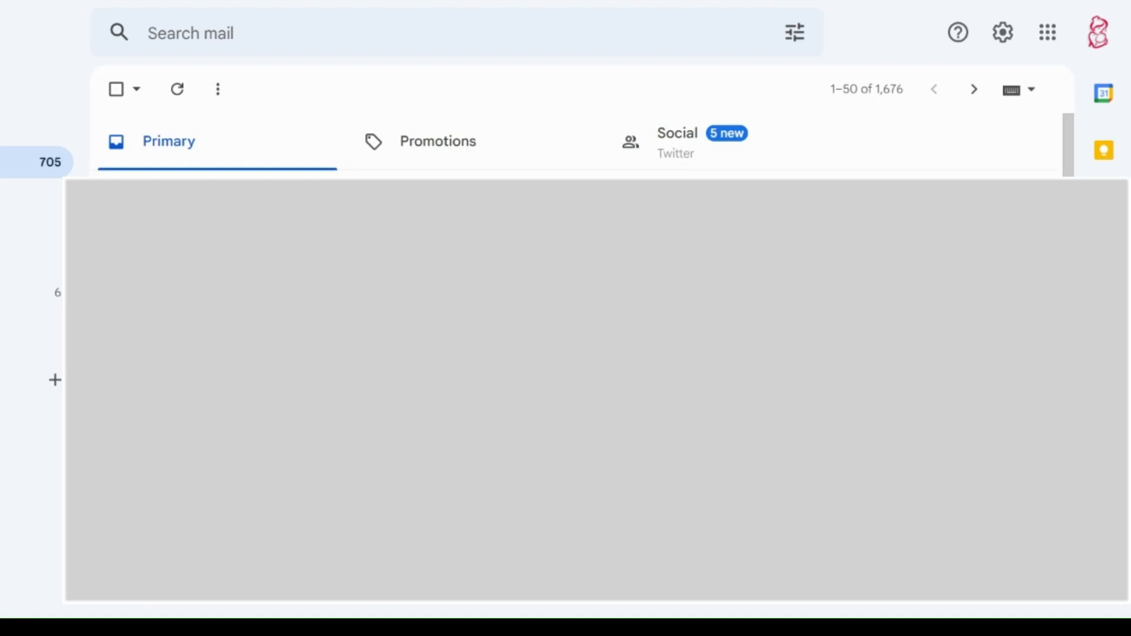
pyautogui.moveTo(809, 90)
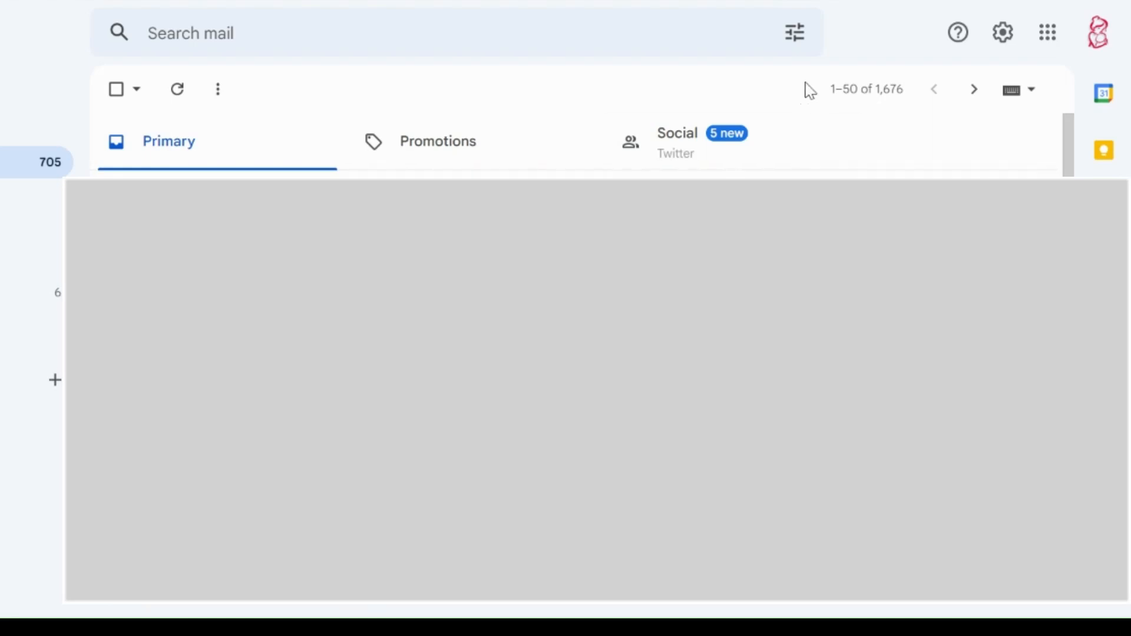
pyautogui.moveTo(882, 52)
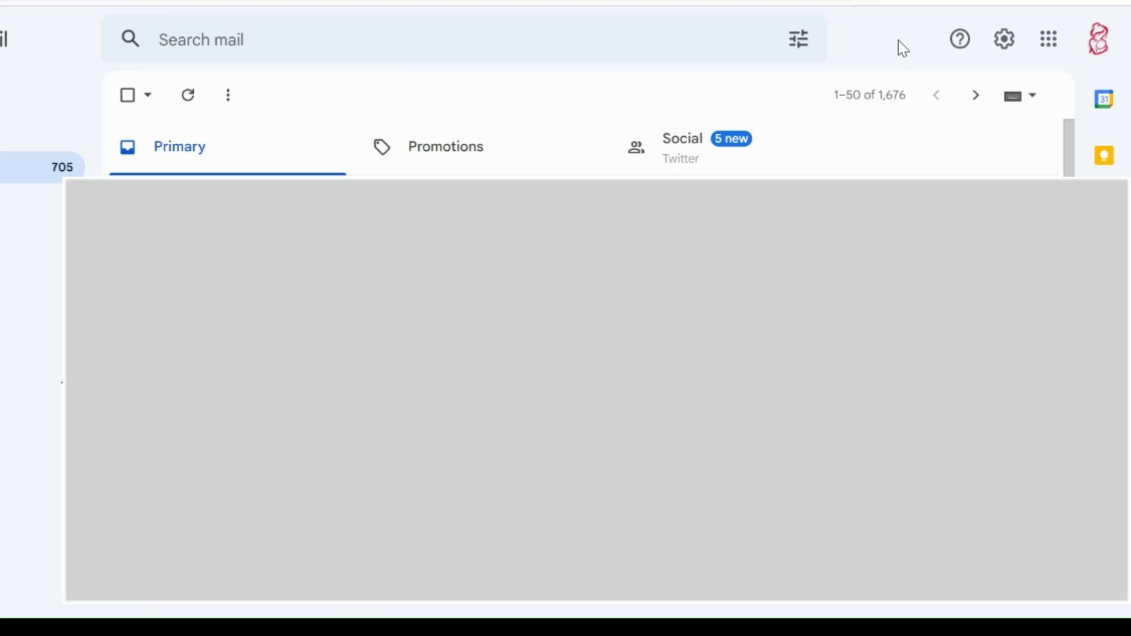
pyautogui.moveTo(842, 77)
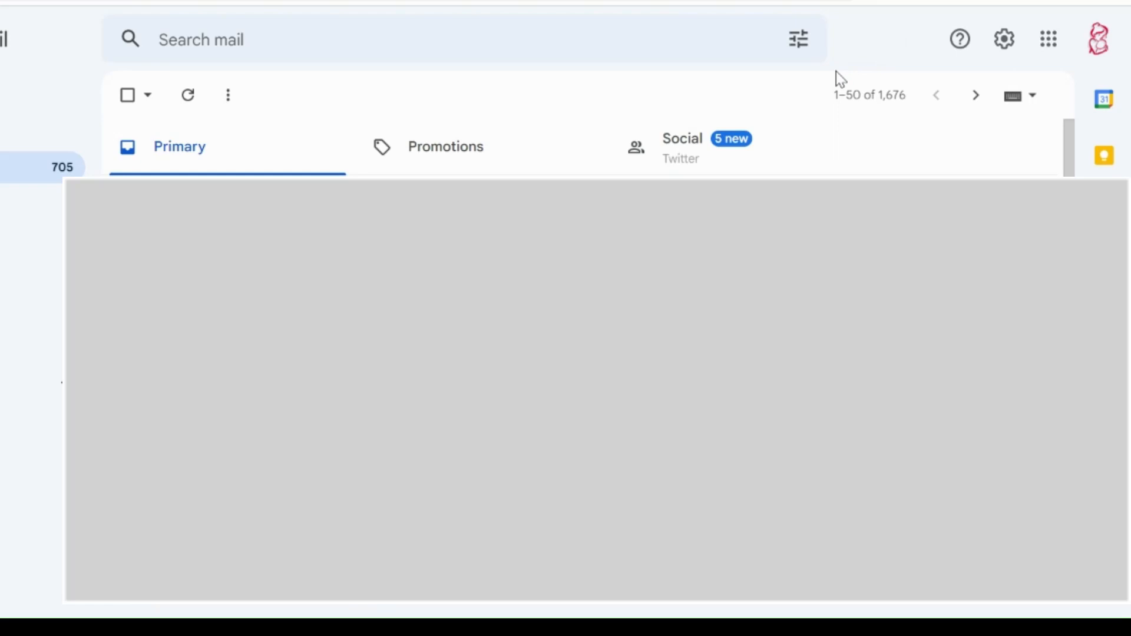
pyautogui.moveTo(805, 137)
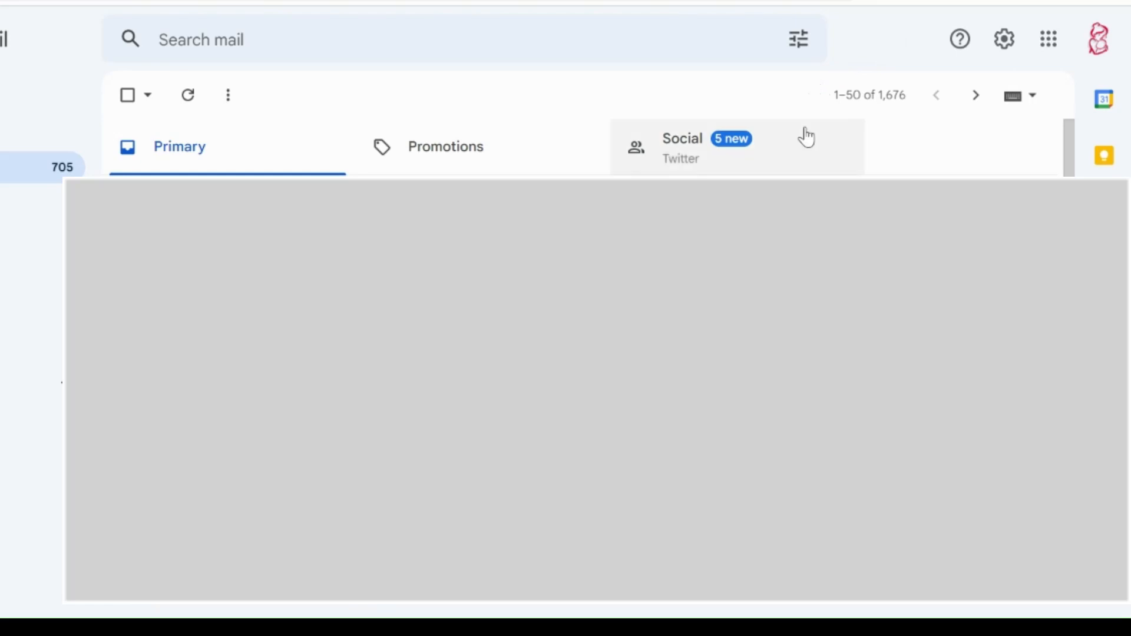
pyautogui.moveTo(581, 613)
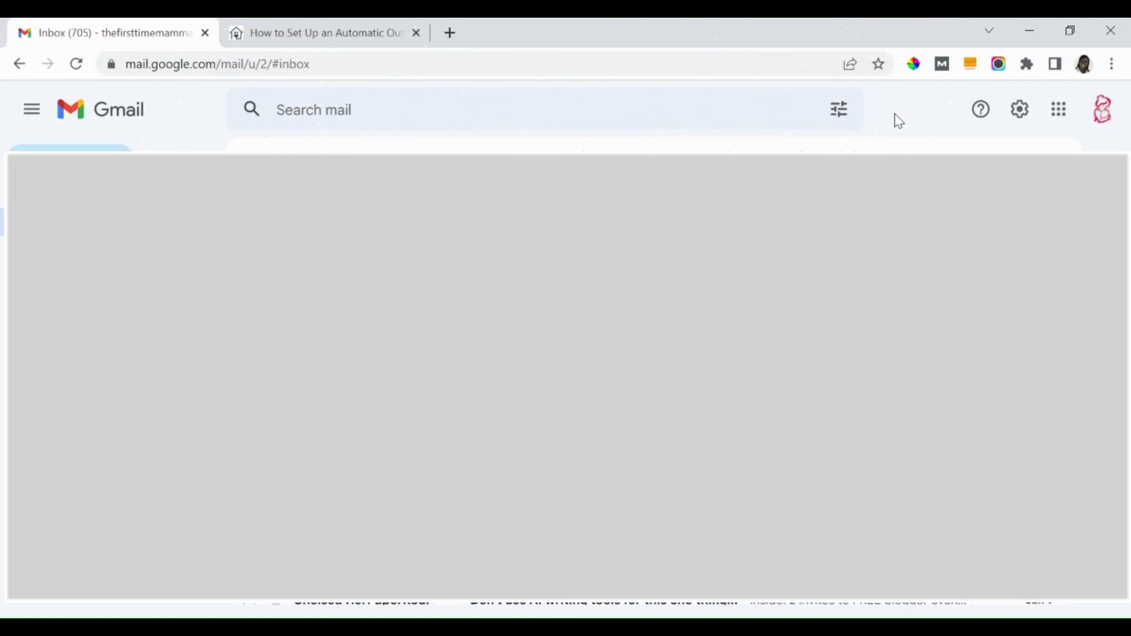
pyautogui.moveTo(912, 110)
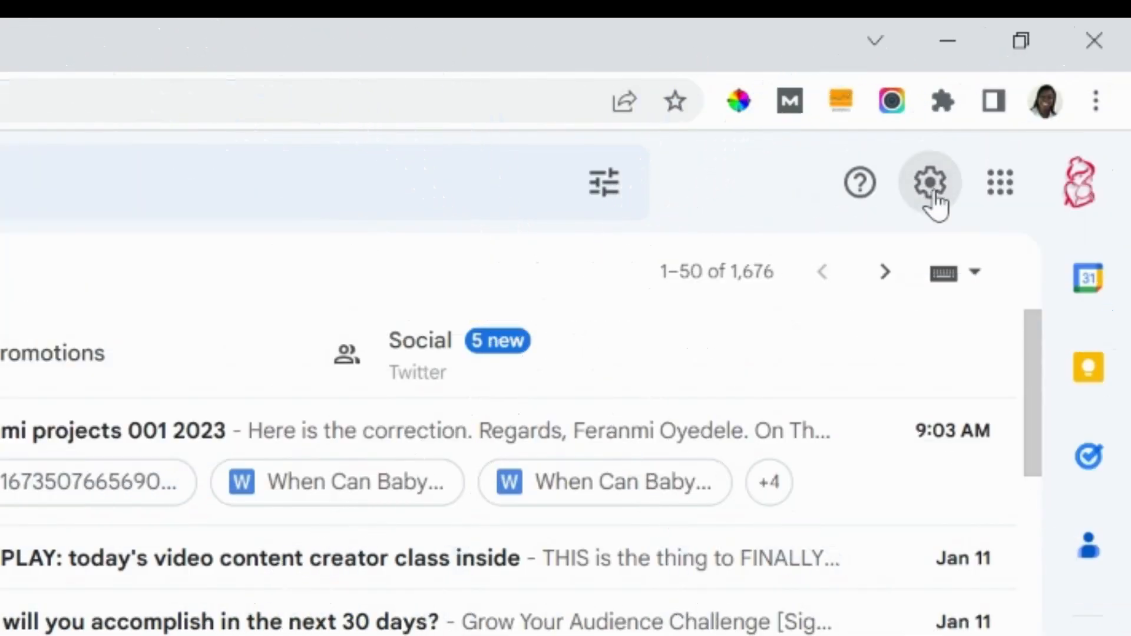
# - Go from the gear's Quick settings panel to the full Settings page on the General tab
pyautogui.click(929, 182)
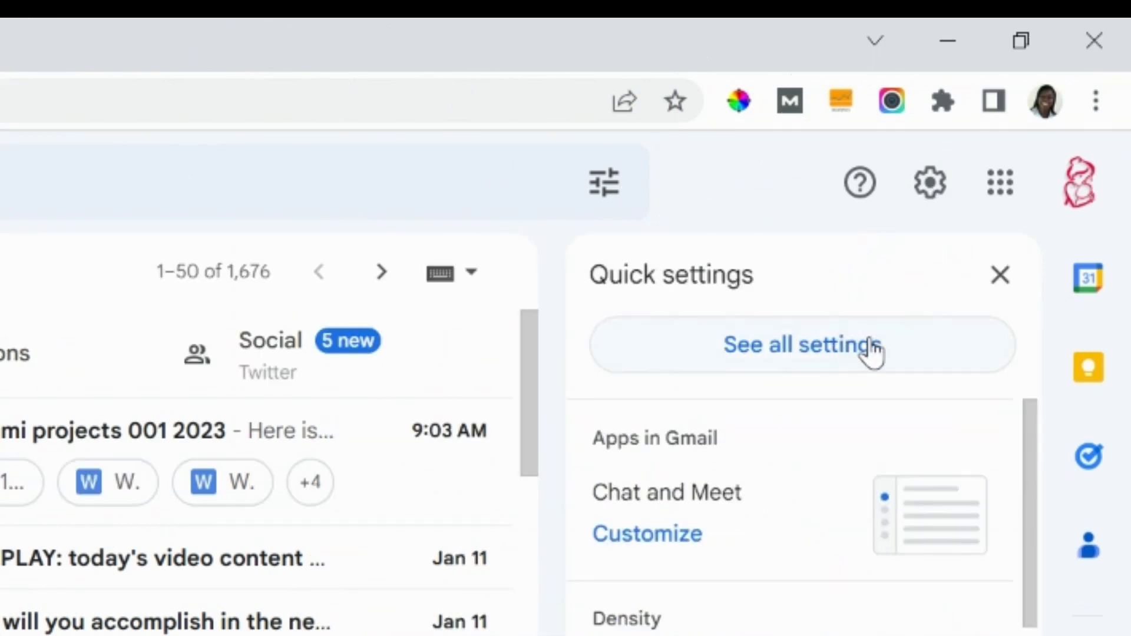
pyautogui.moveTo(758, 401)
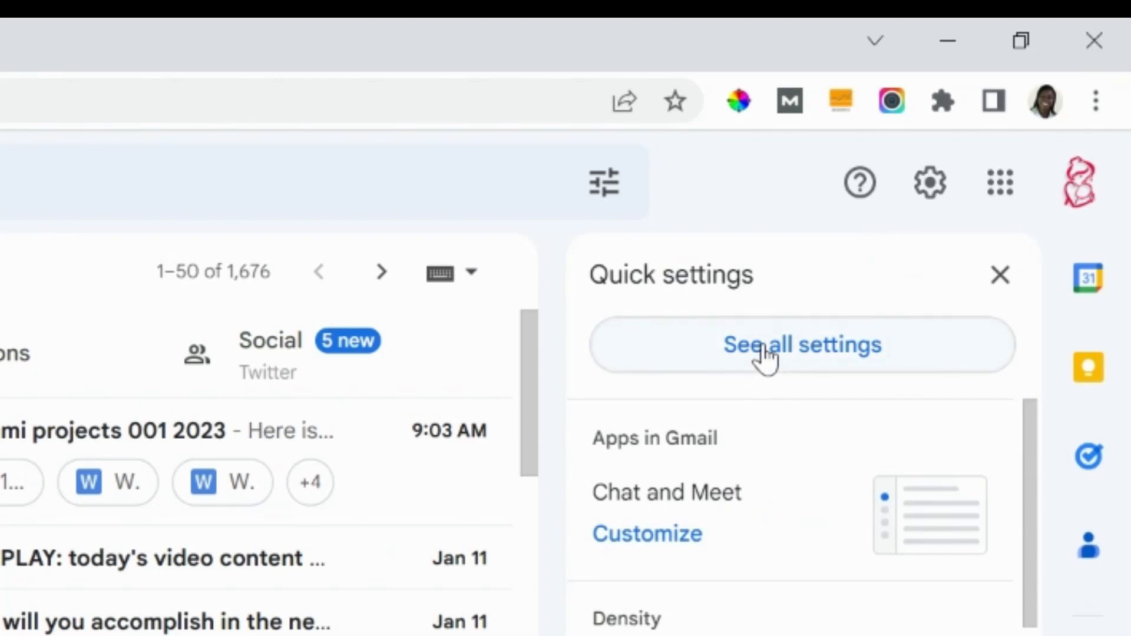
pyautogui.click(801, 344)
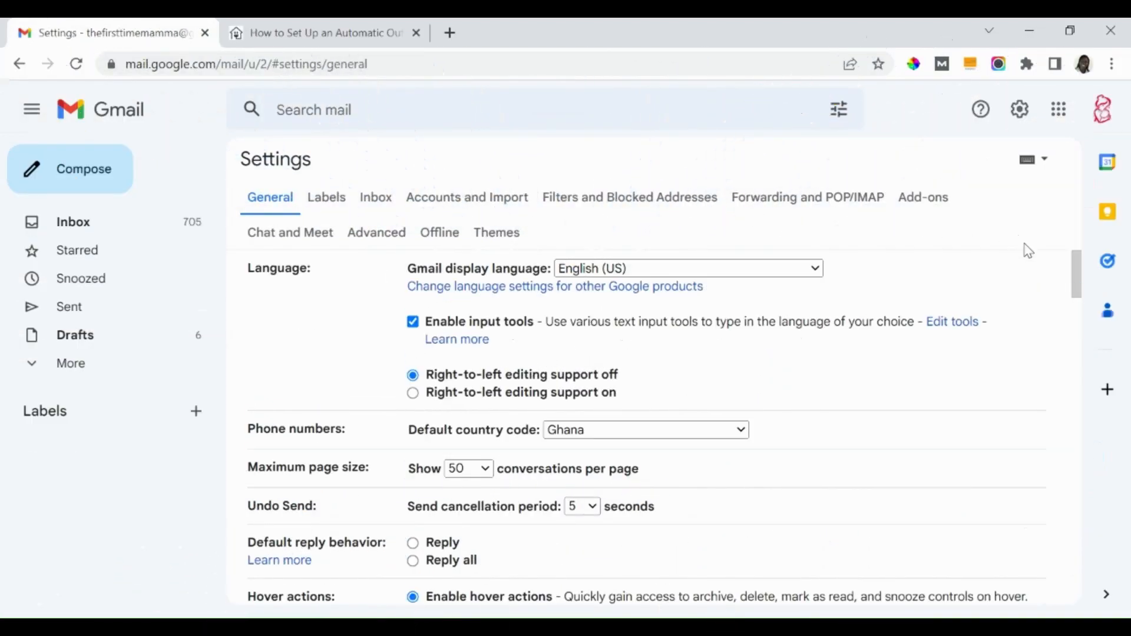
pyautogui.moveTo(1075, 274)
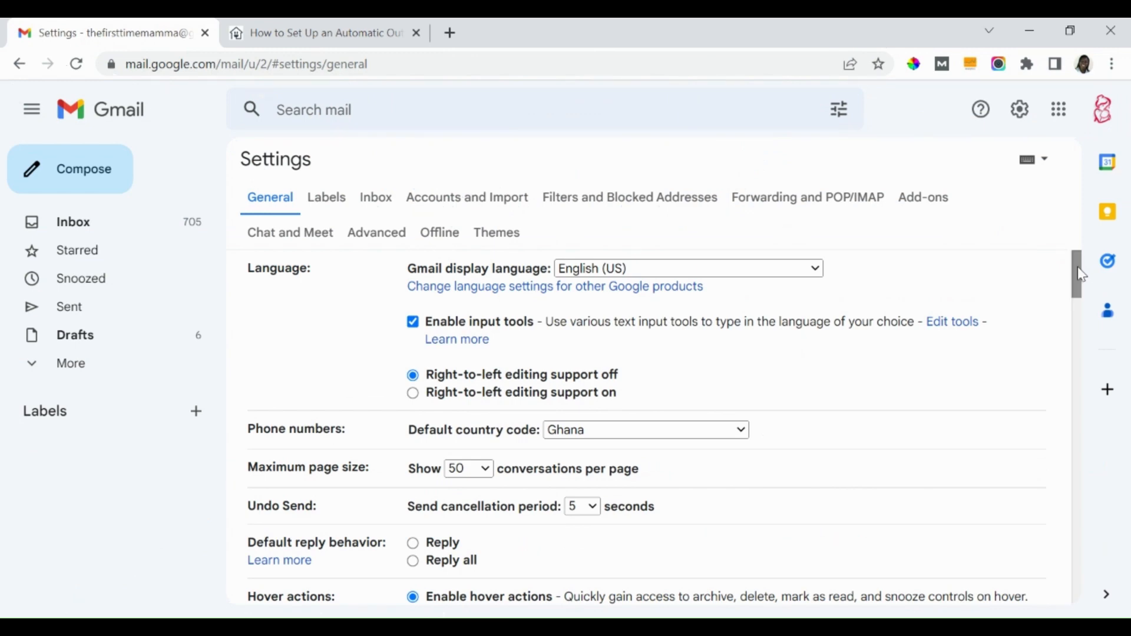
# - Scroll the General settings down until the Vacation responder section is in view
pyautogui.scroll(-3)
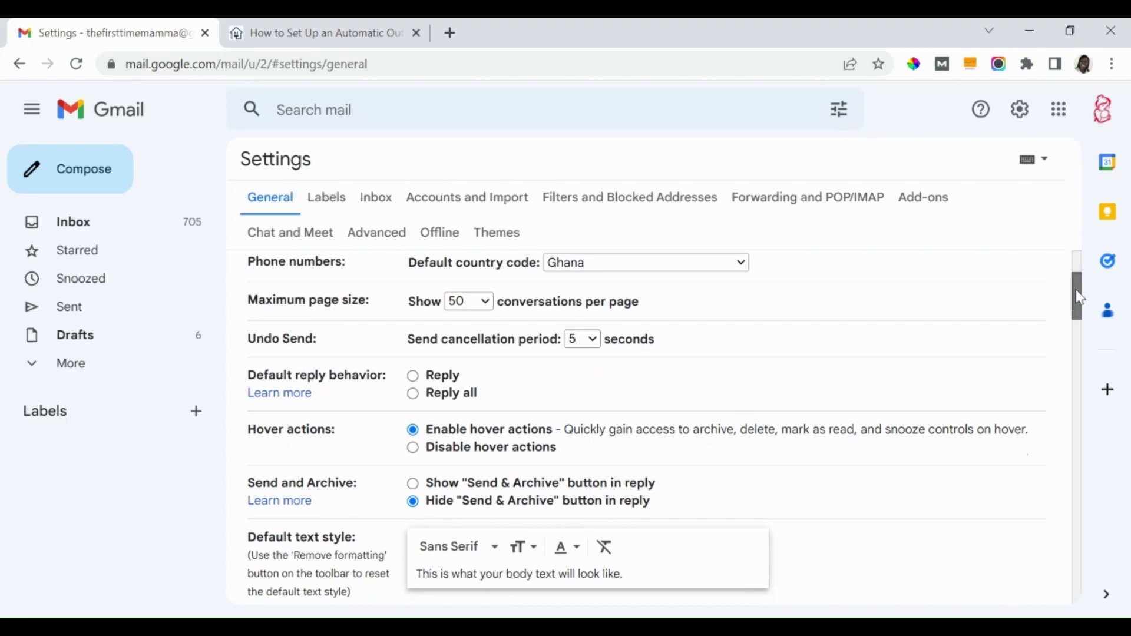
pyautogui.scroll(-3)
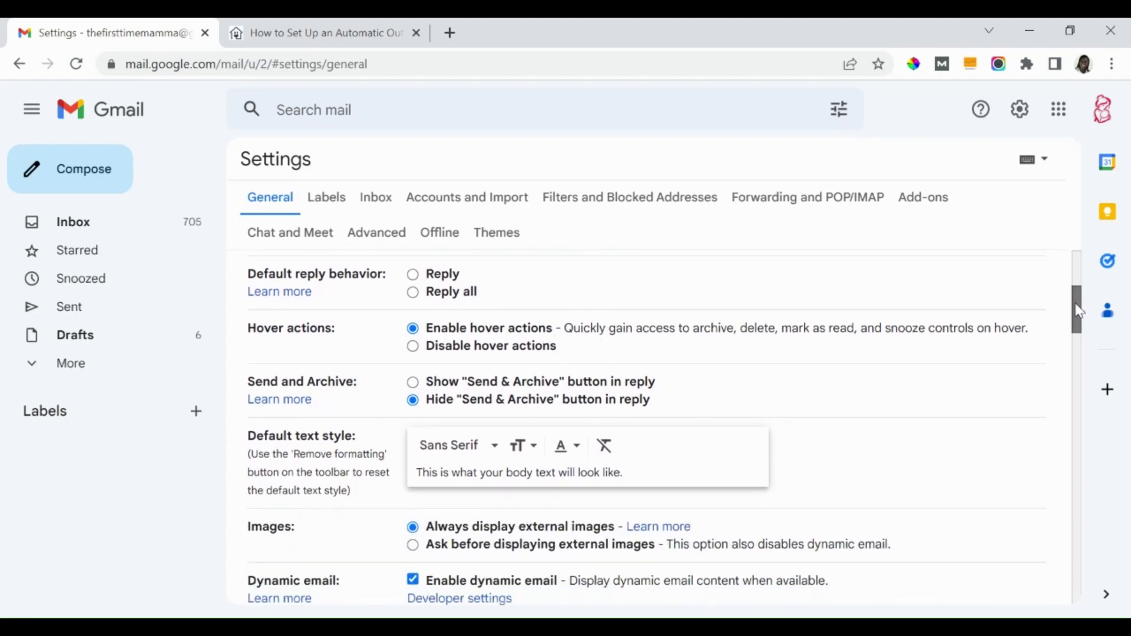
pyautogui.scroll(-3)
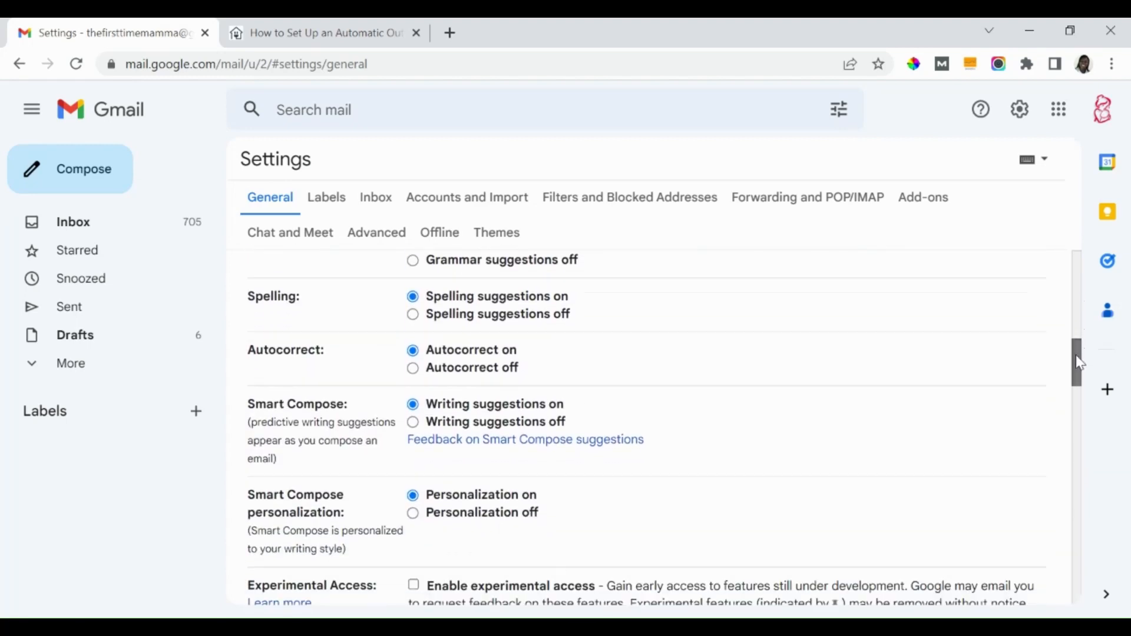
pyautogui.scroll(-3)
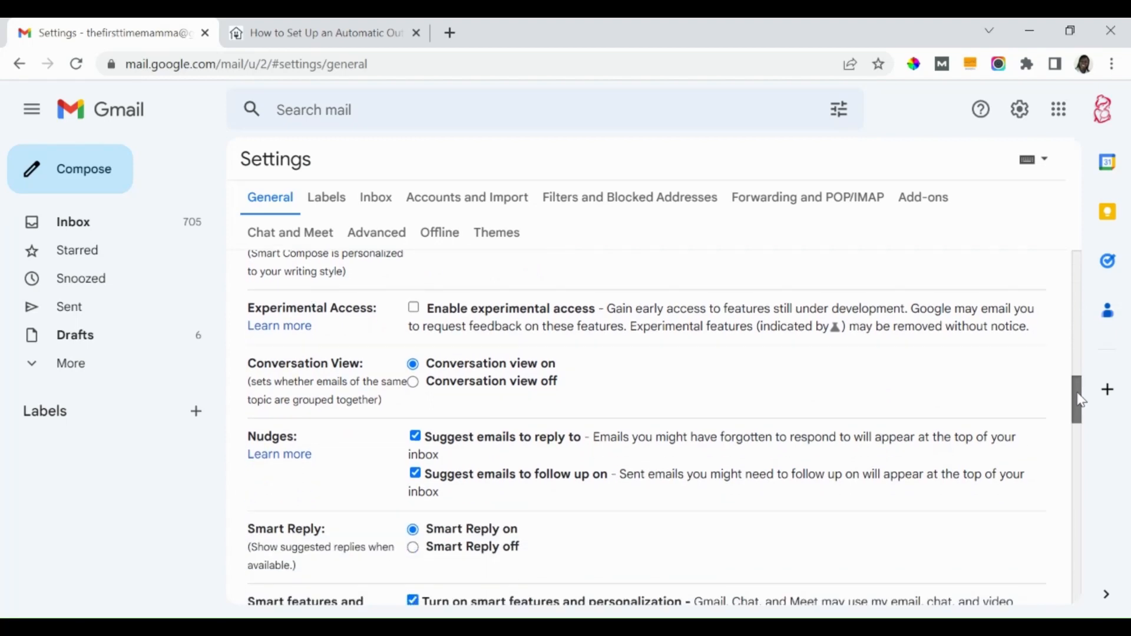
pyautogui.scroll(-3)
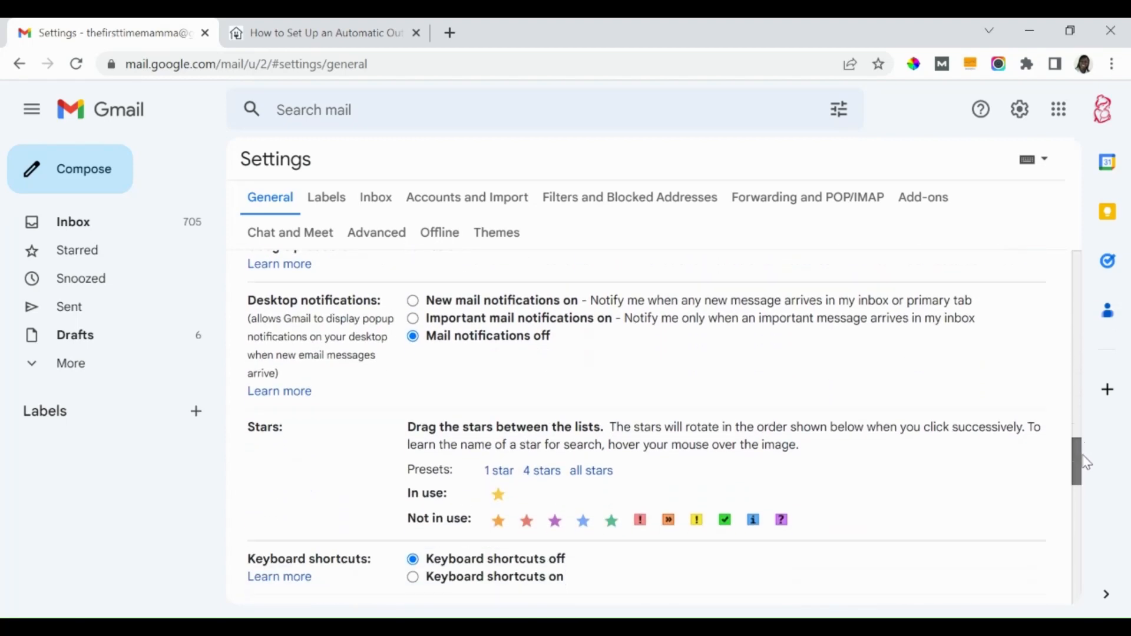
pyautogui.scroll(-3)
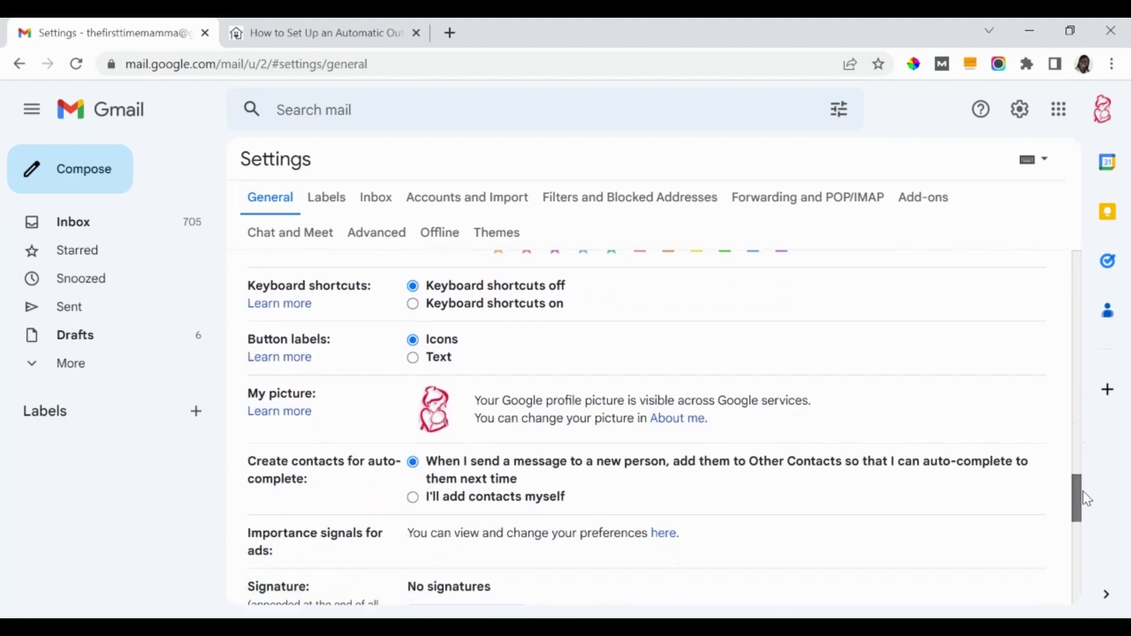
pyautogui.scroll(-3)
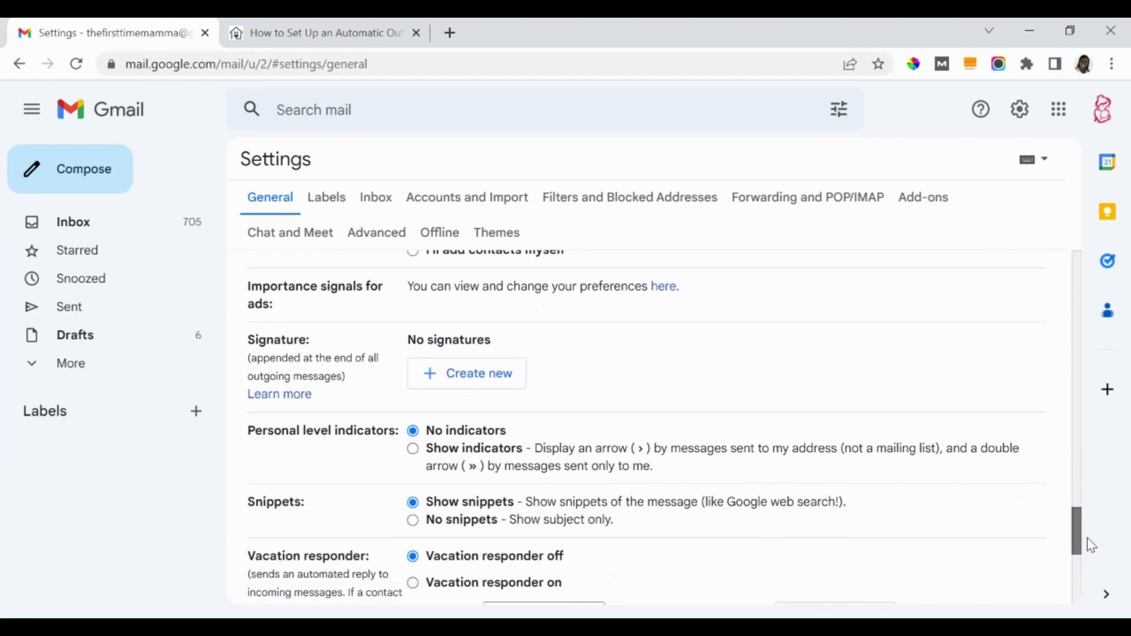
pyautogui.scroll(-3)
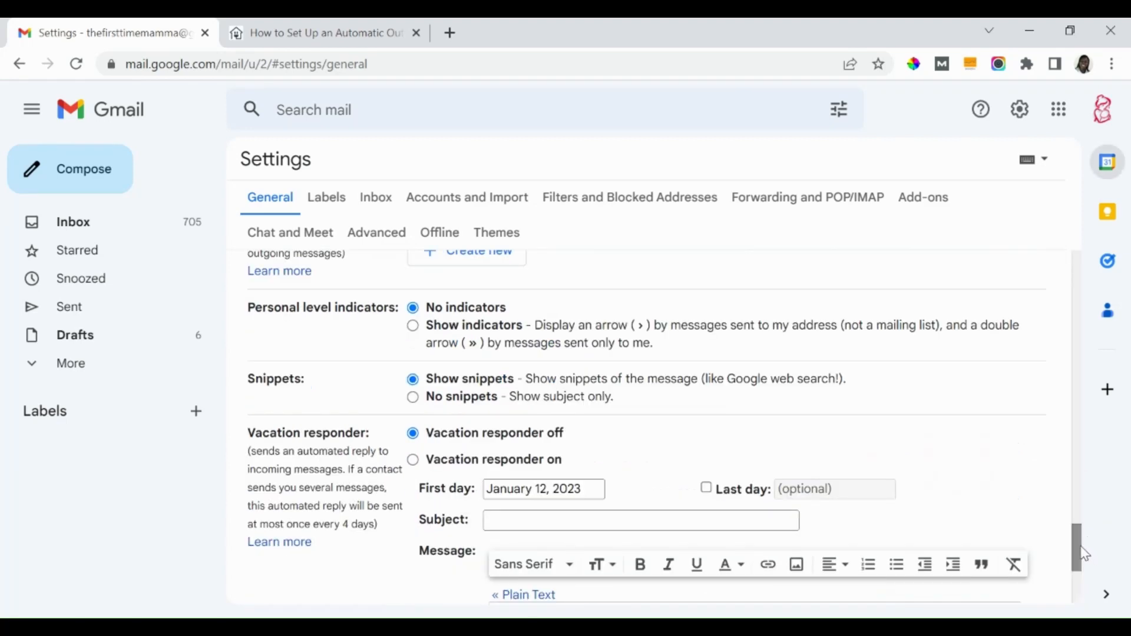
pyautogui.scroll(-3)
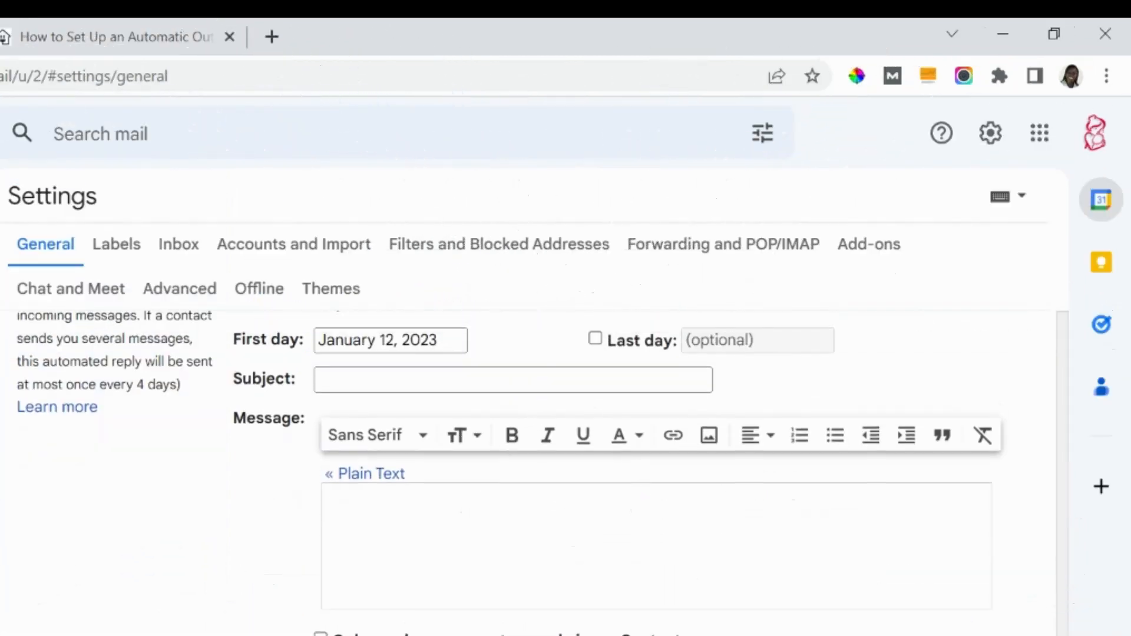
pyautogui.scroll(-3)
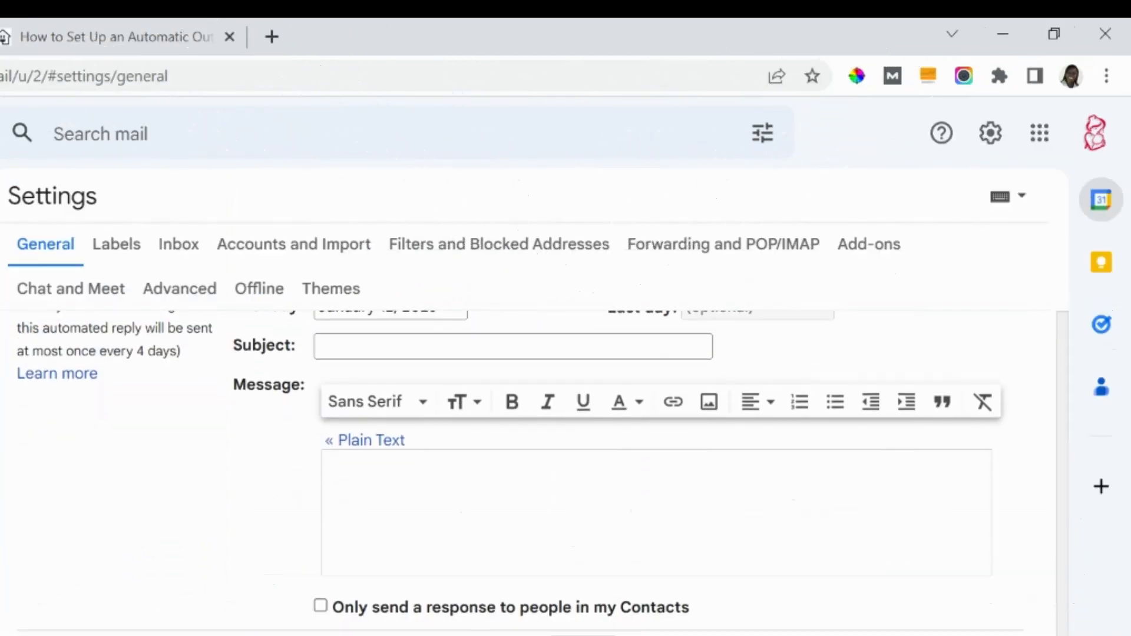
pyautogui.scroll(3)
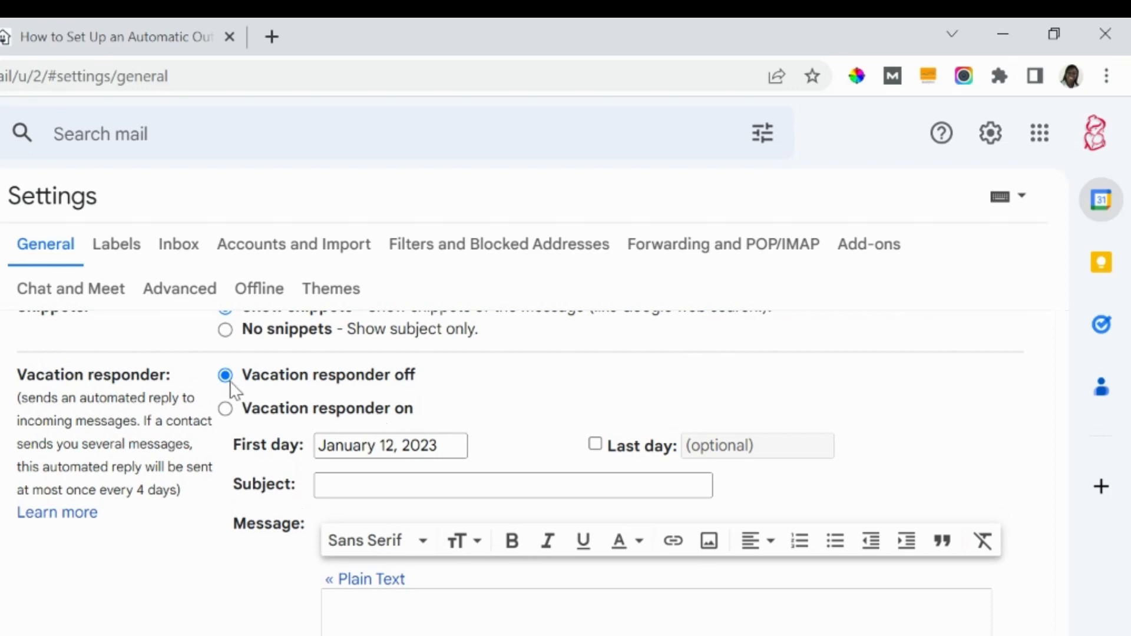
pyautogui.moveTo(368, 381)
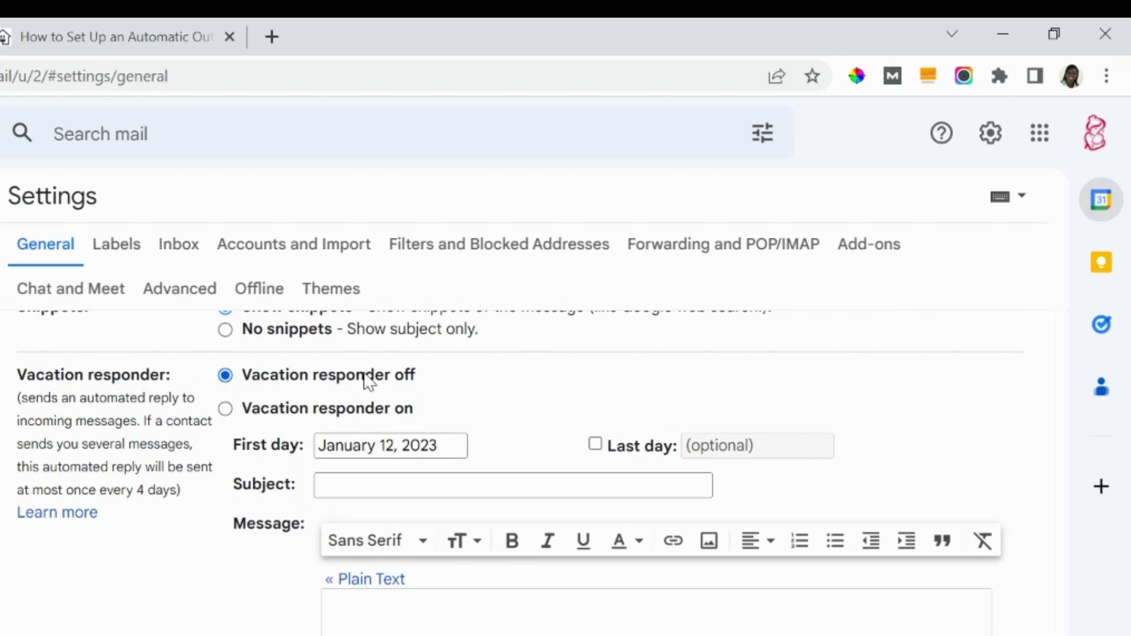
pyautogui.moveTo(122, 421)
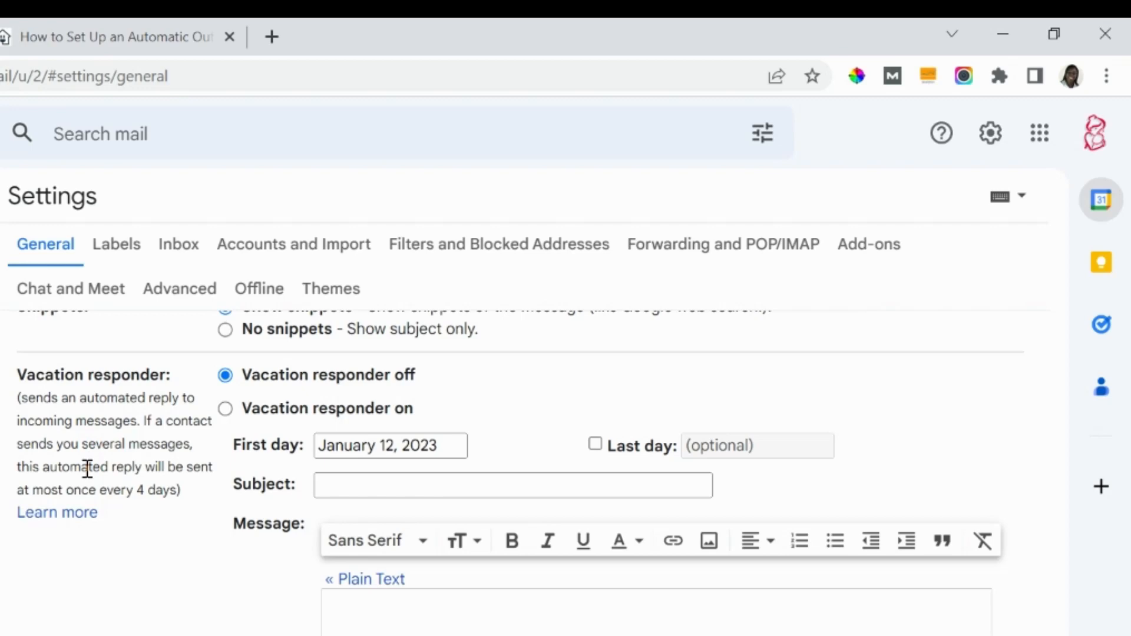
pyautogui.moveTo(107, 495)
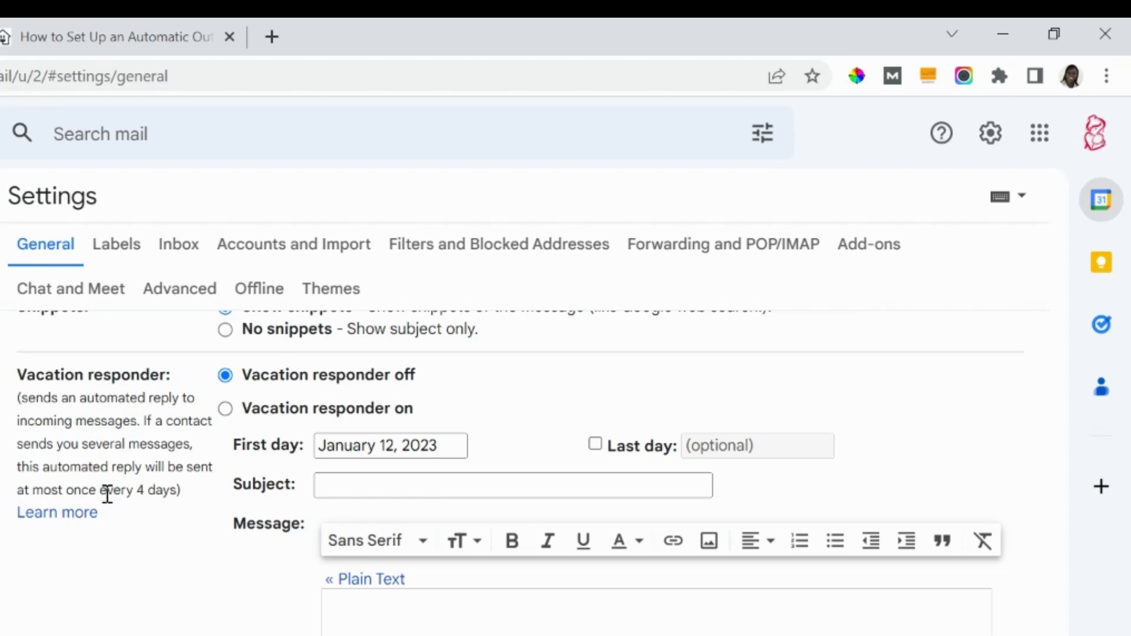
pyautogui.moveTo(183, 482)
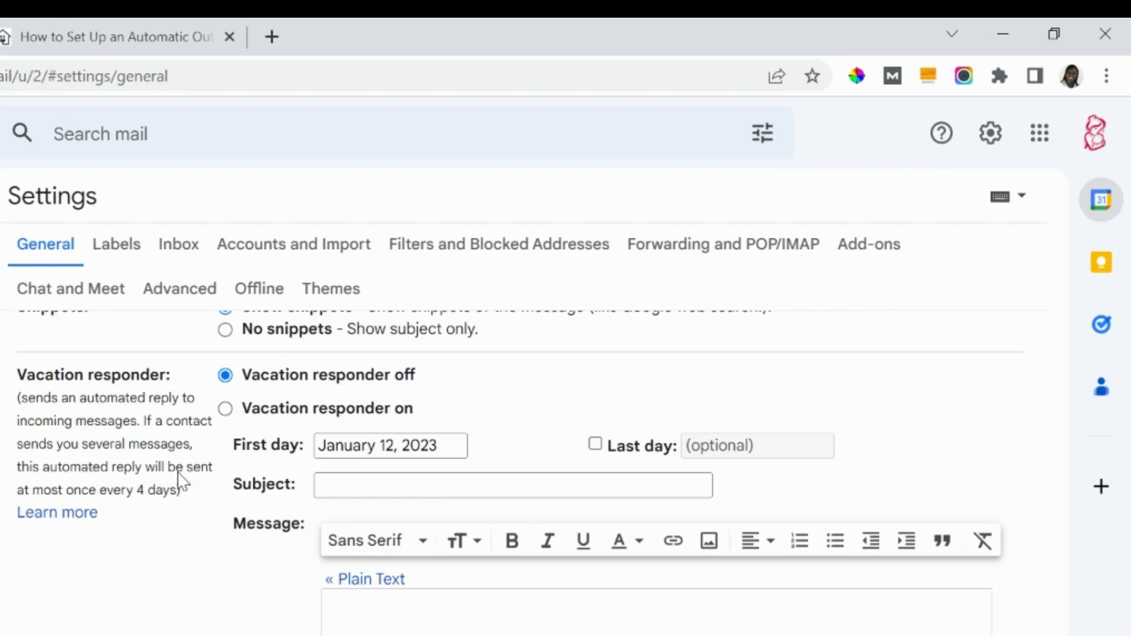
pyautogui.moveTo(224, 433)
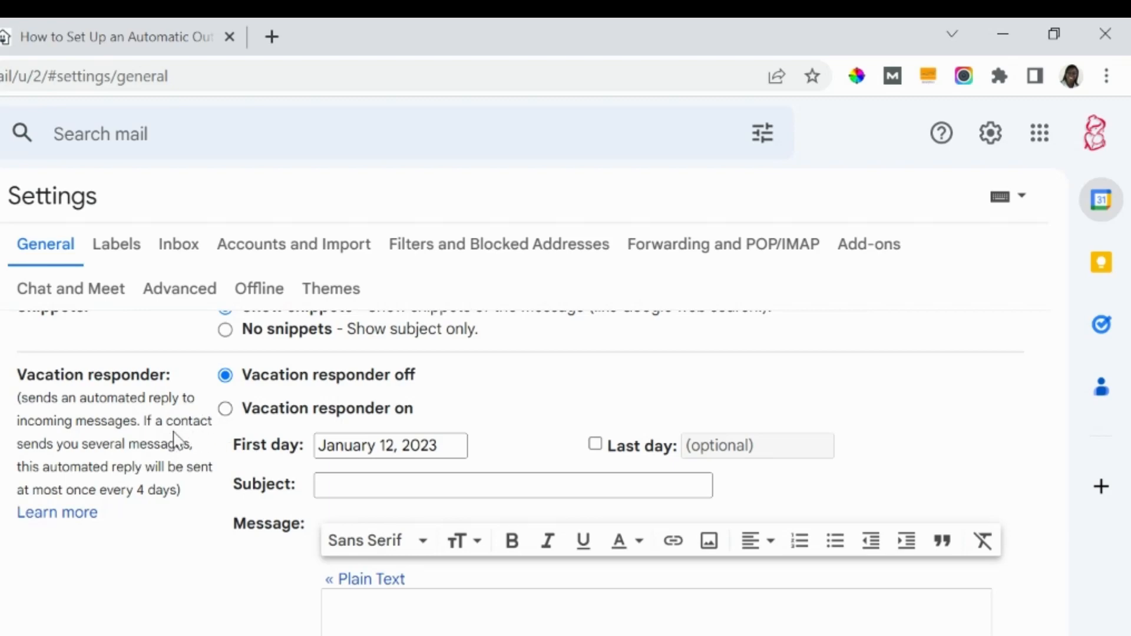
# - Switch the vacation responder on for January 13 to January 20, 2023
pyautogui.click(225, 408)
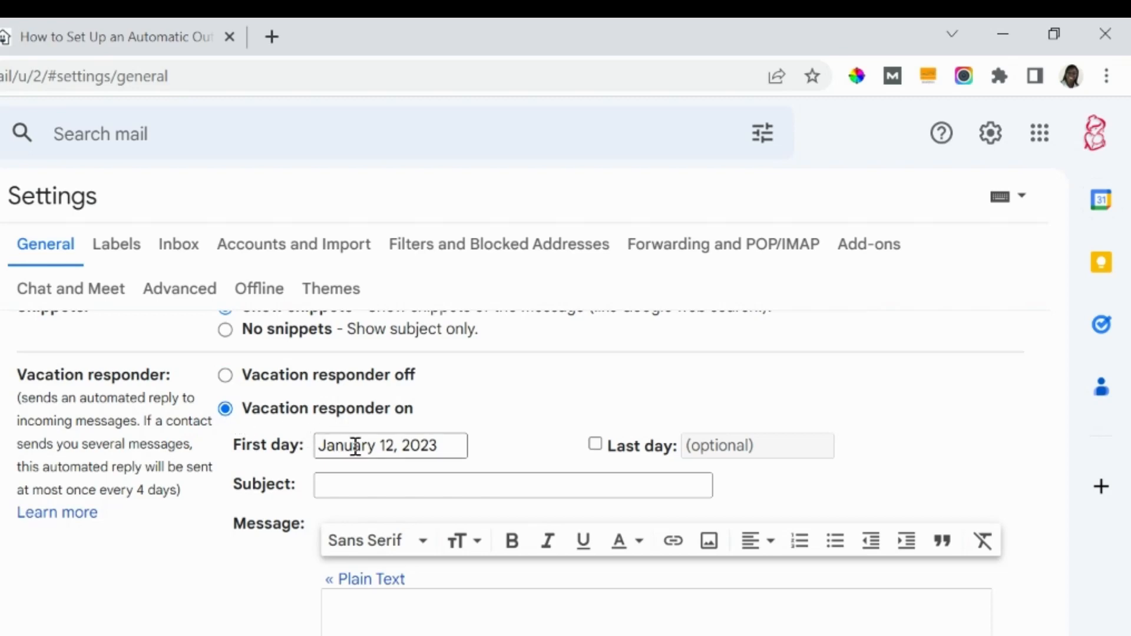
pyautogui.click(389, 445)
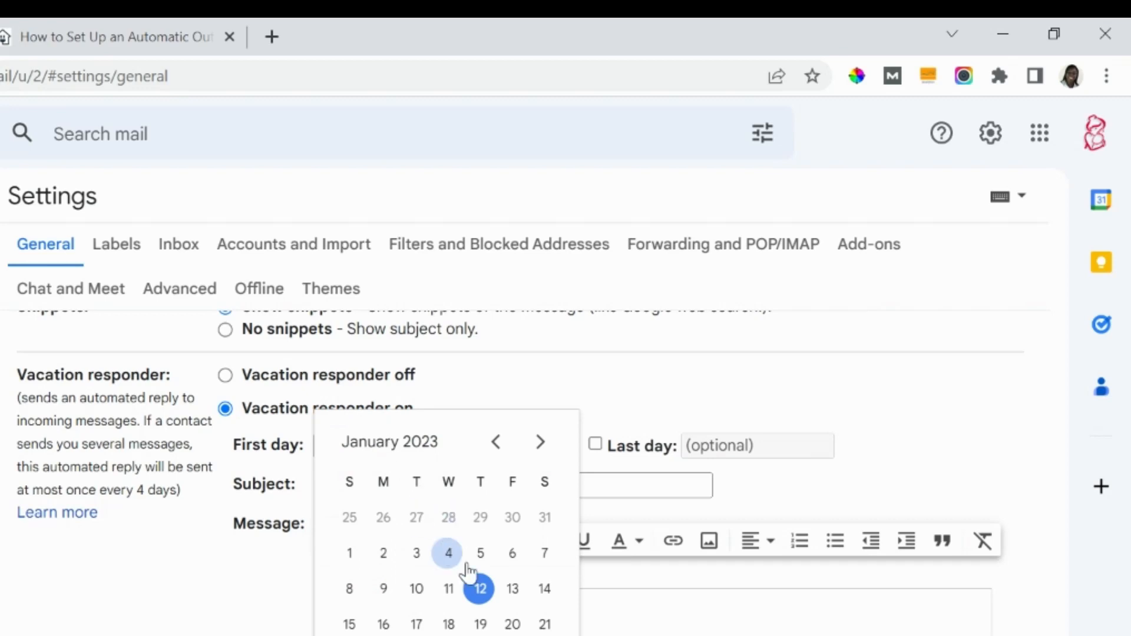
pyautogui.click(511, 588)
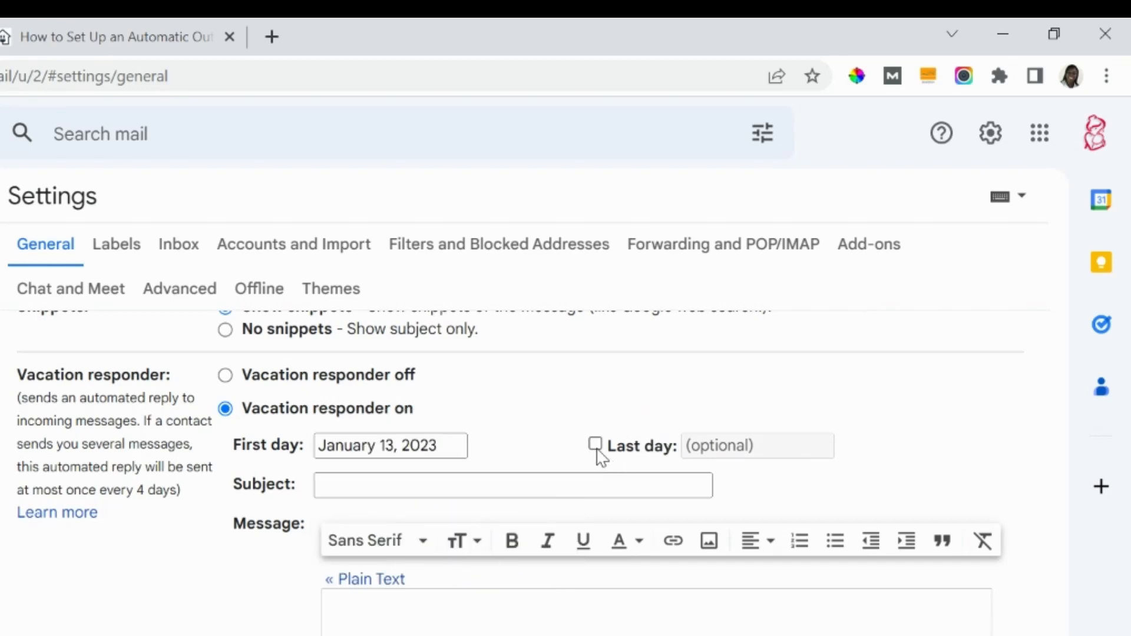
pyautogui.click(594, 443)
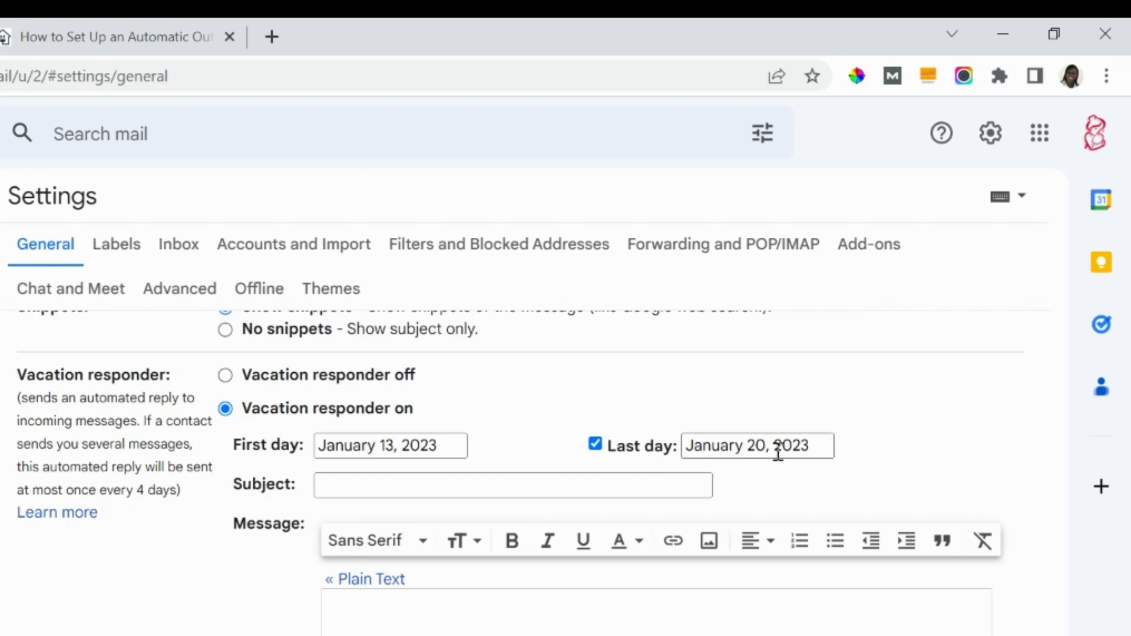
pyautogui.moveTo(491, 511)
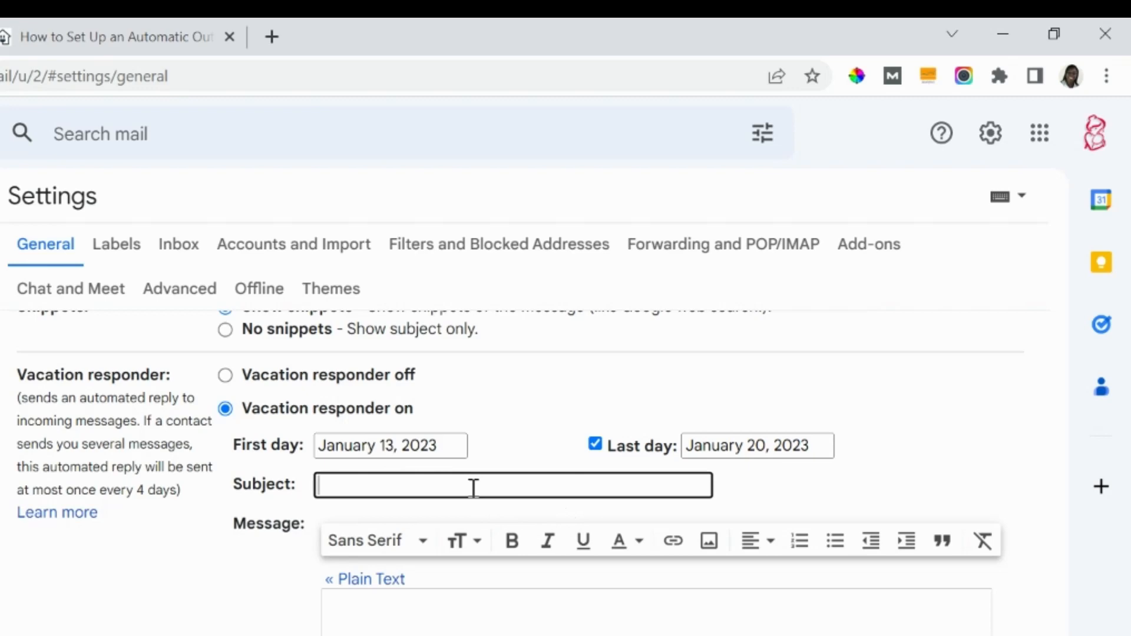
# - Set the responder subject to 'I am out of Office'
pyautogui.write('I am o')
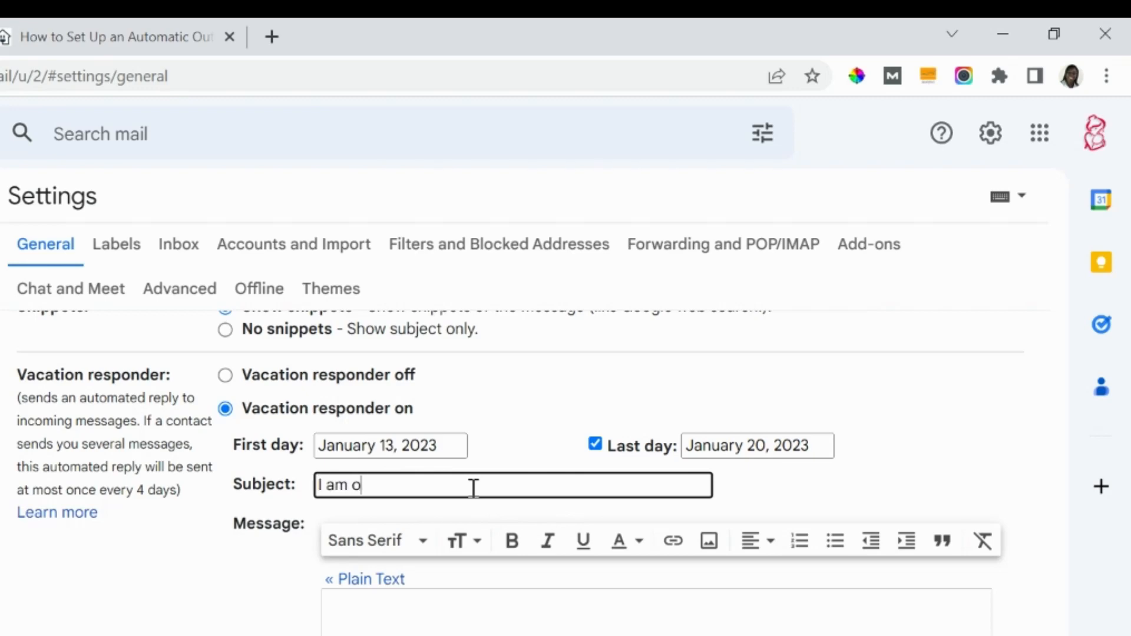
pyautogui.write('ut of Off')
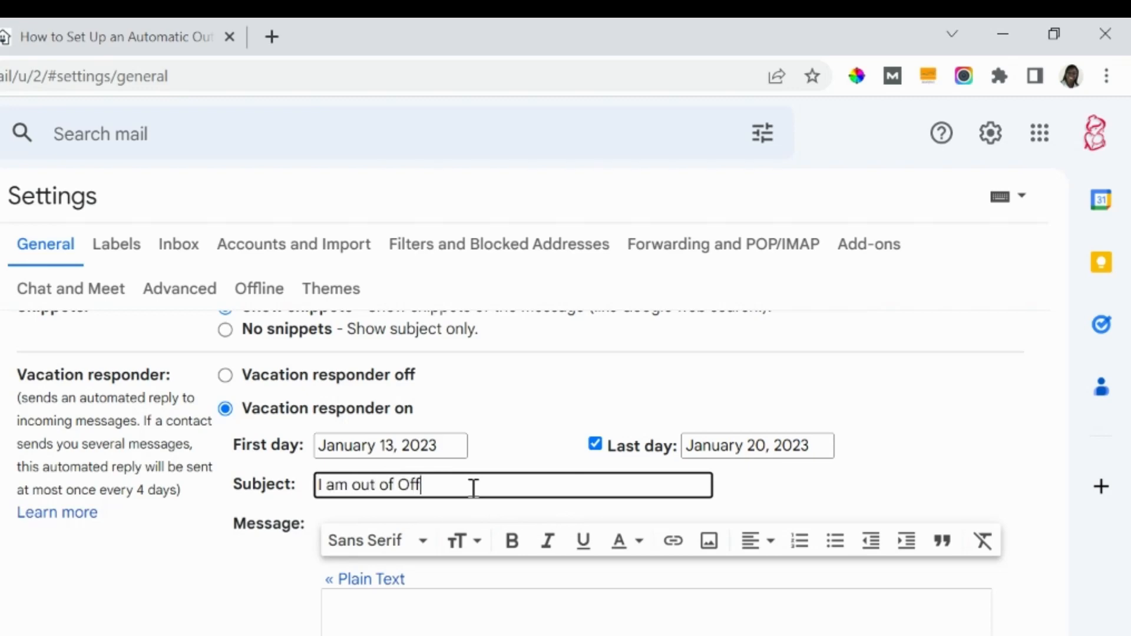
pyautogui.write('ice')
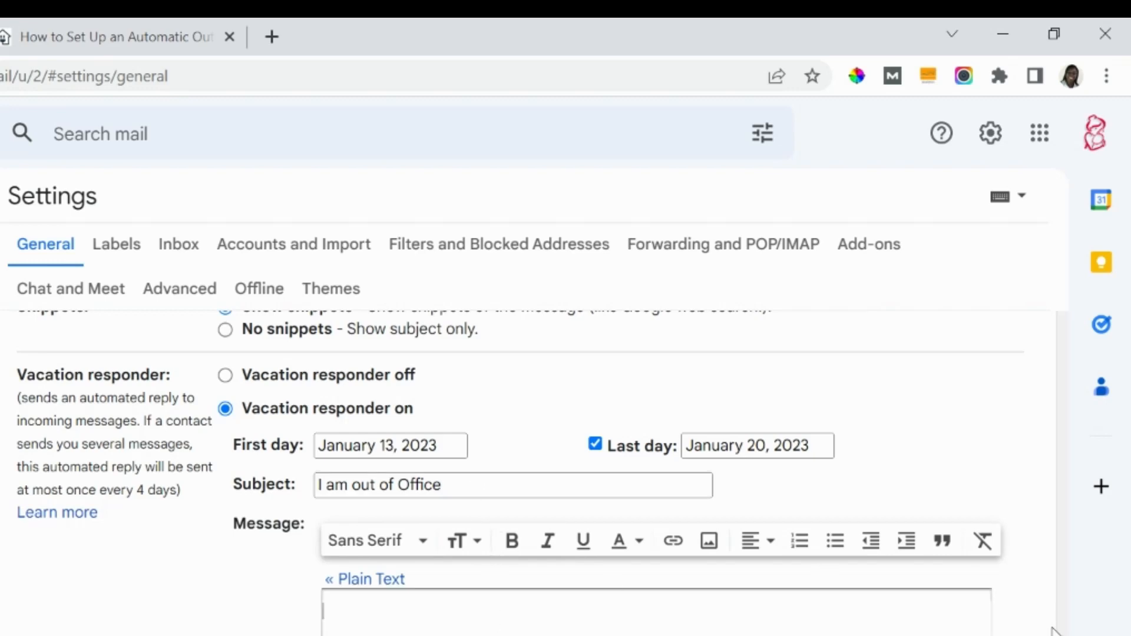
# - Write the out-of-office note with greeting, alternate contacts and sign-off in the Message box
pyautogui.scroll(-3)
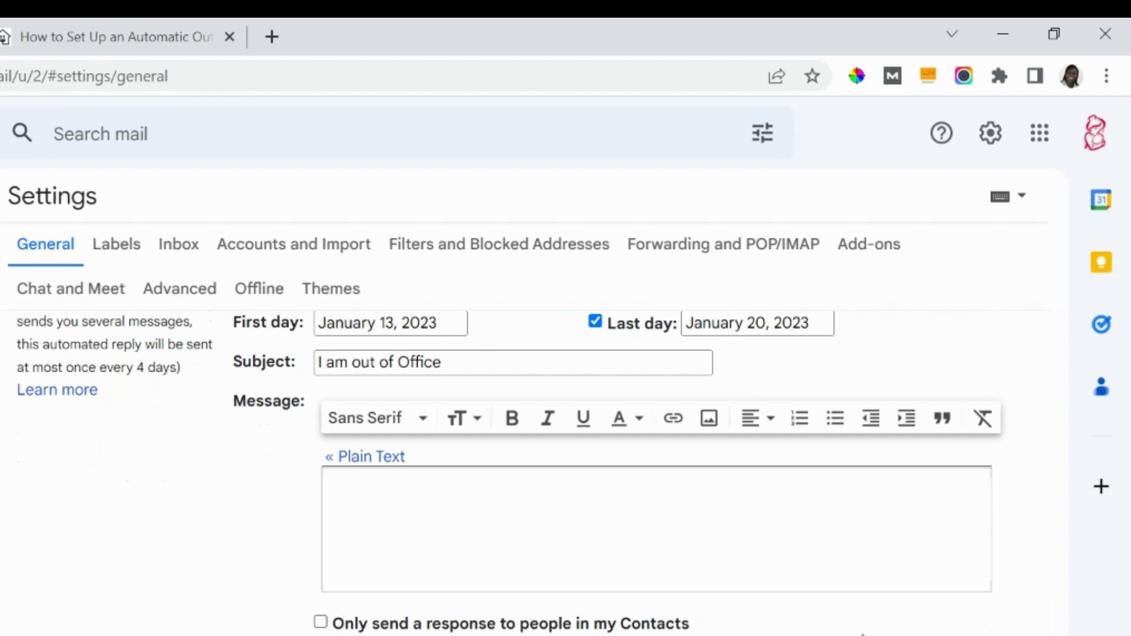
pyautogui.click(649, 520)
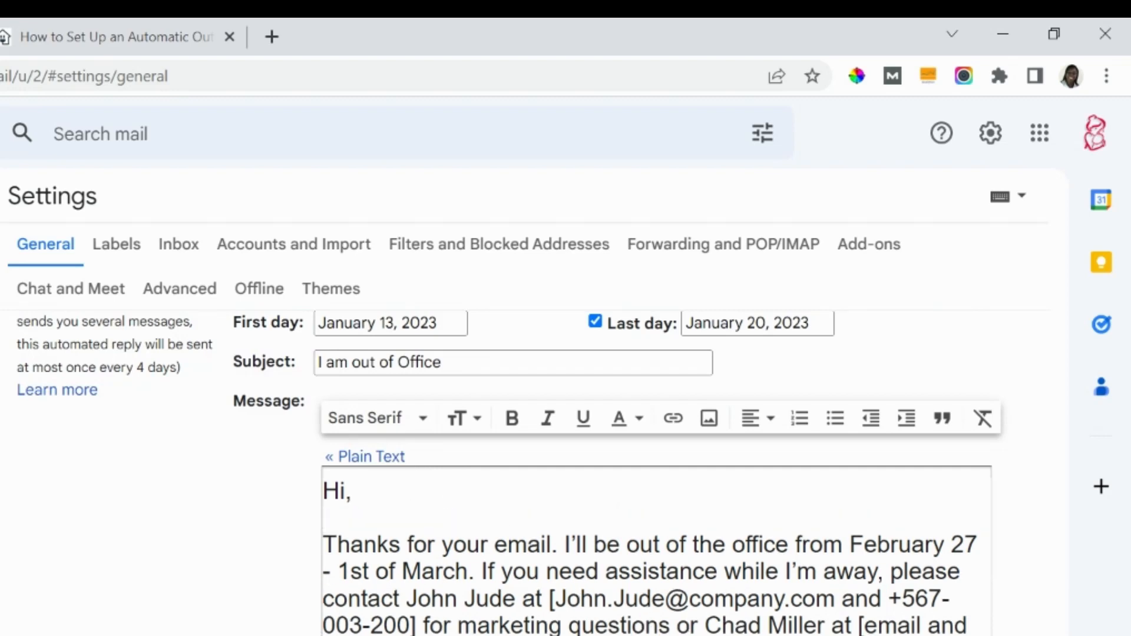
pyautogui.scroll(-3)
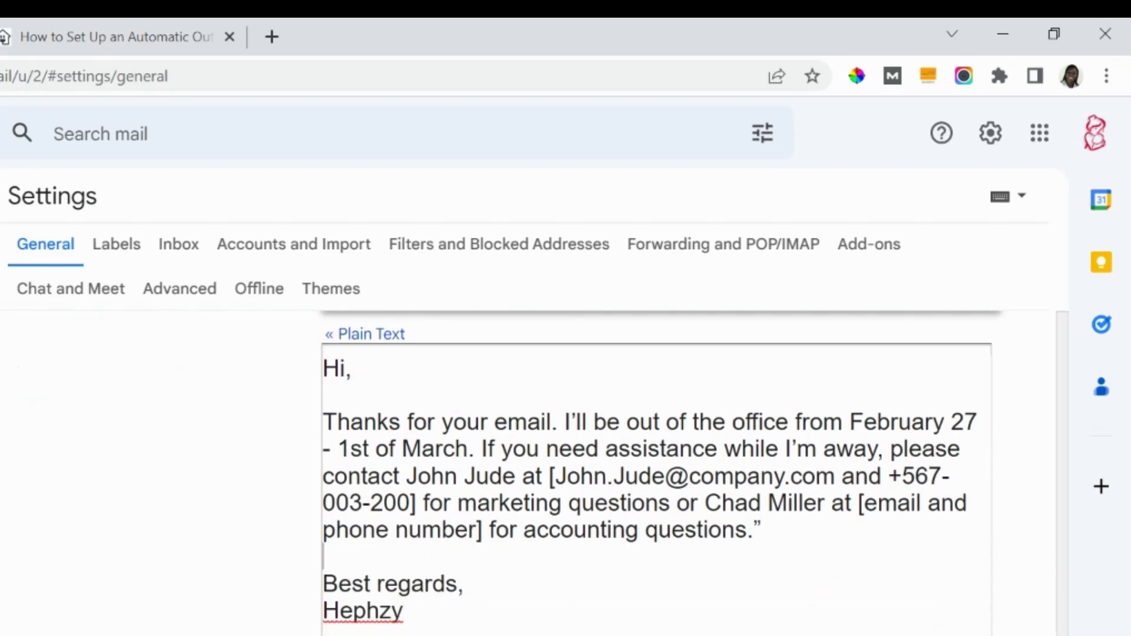
pyautogui.click(329, 370)
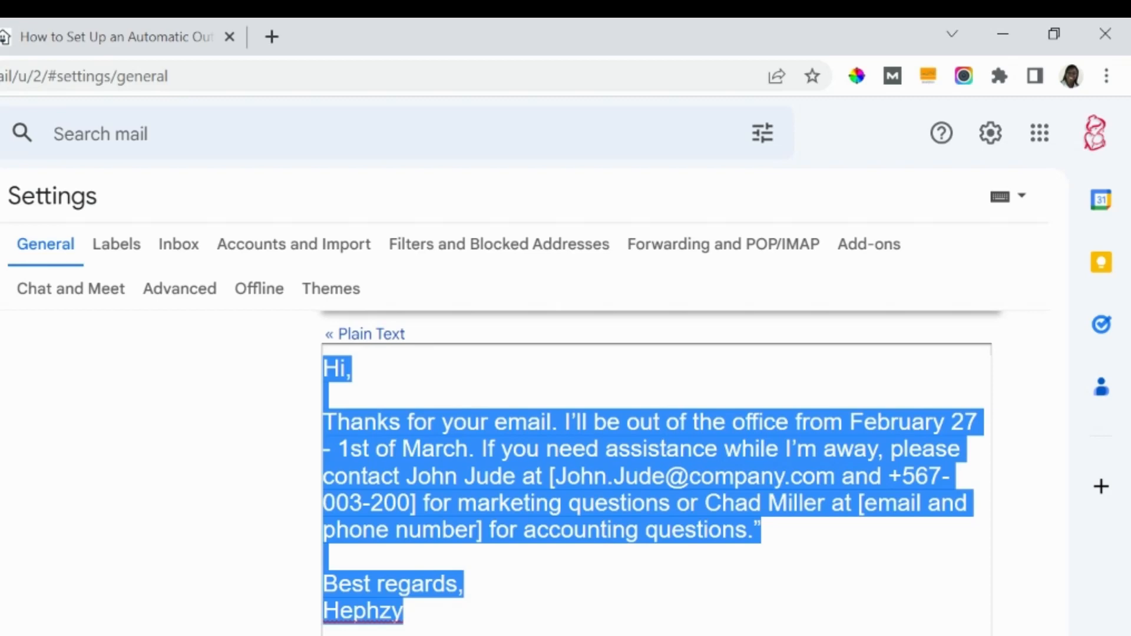
pyautogui.scroll(3)
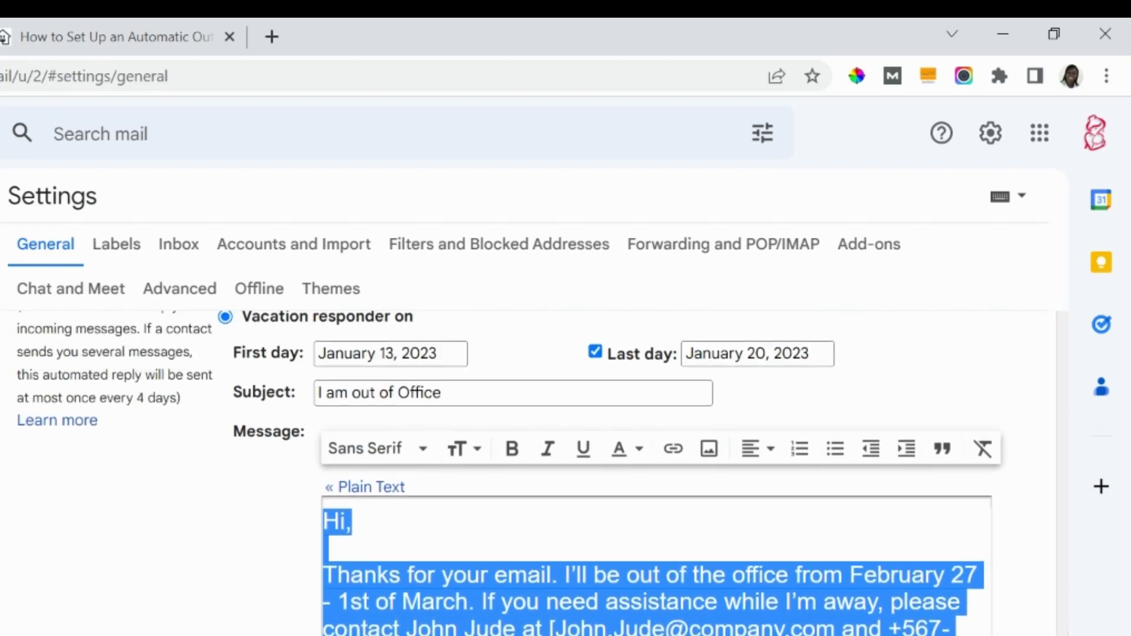
pyautogui.click(460, 447)
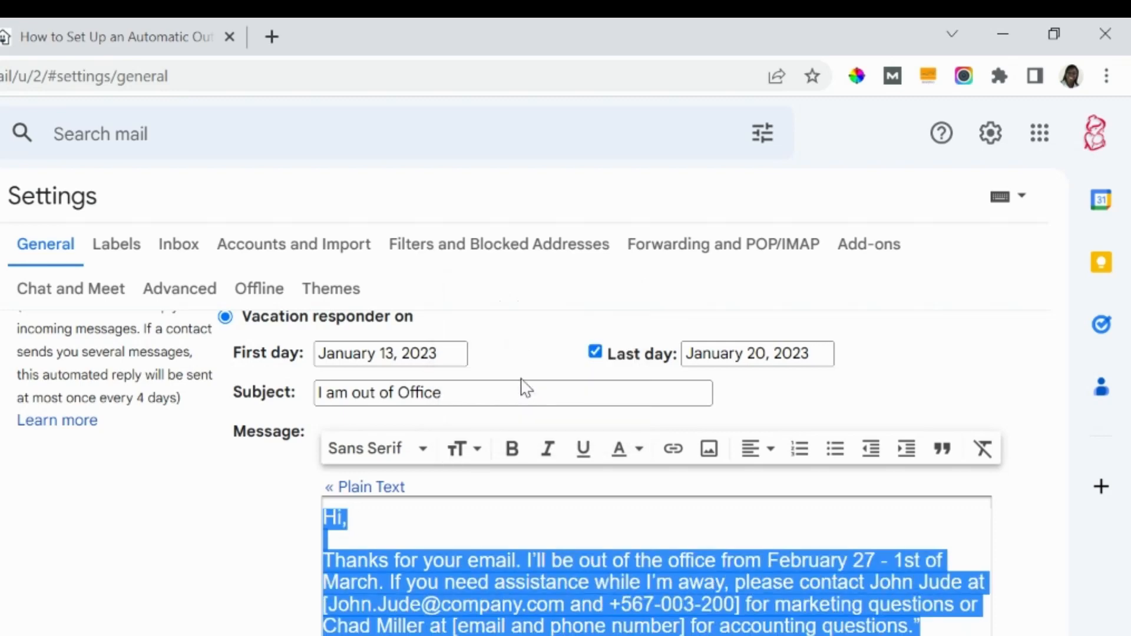
pyautogui.moveTo(469, 546)
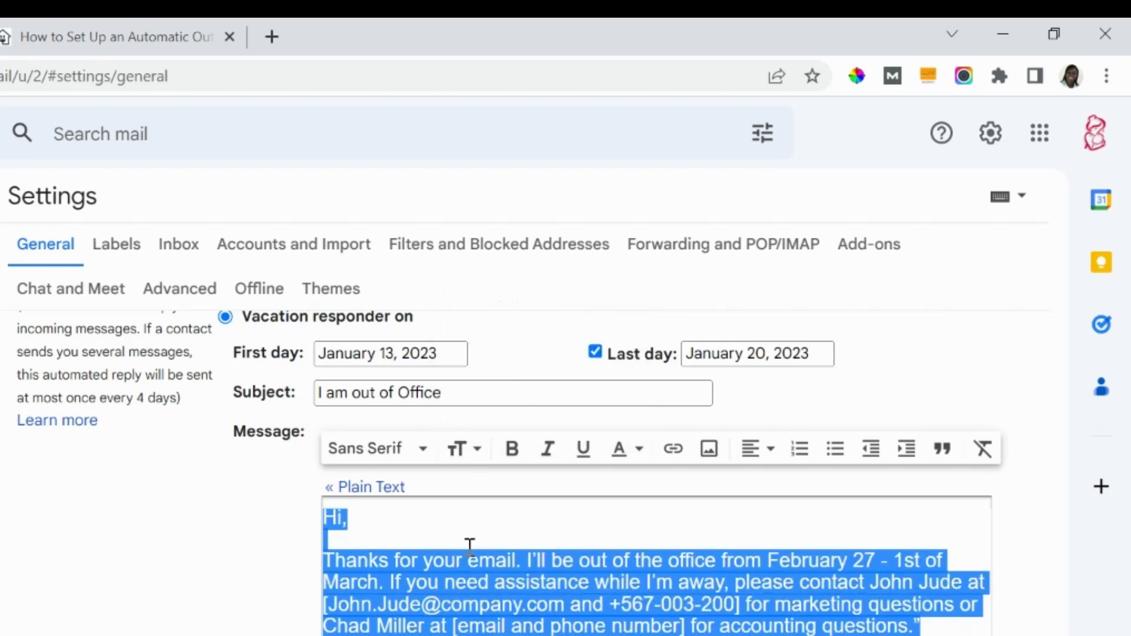
pyautogui.click(375, 448)
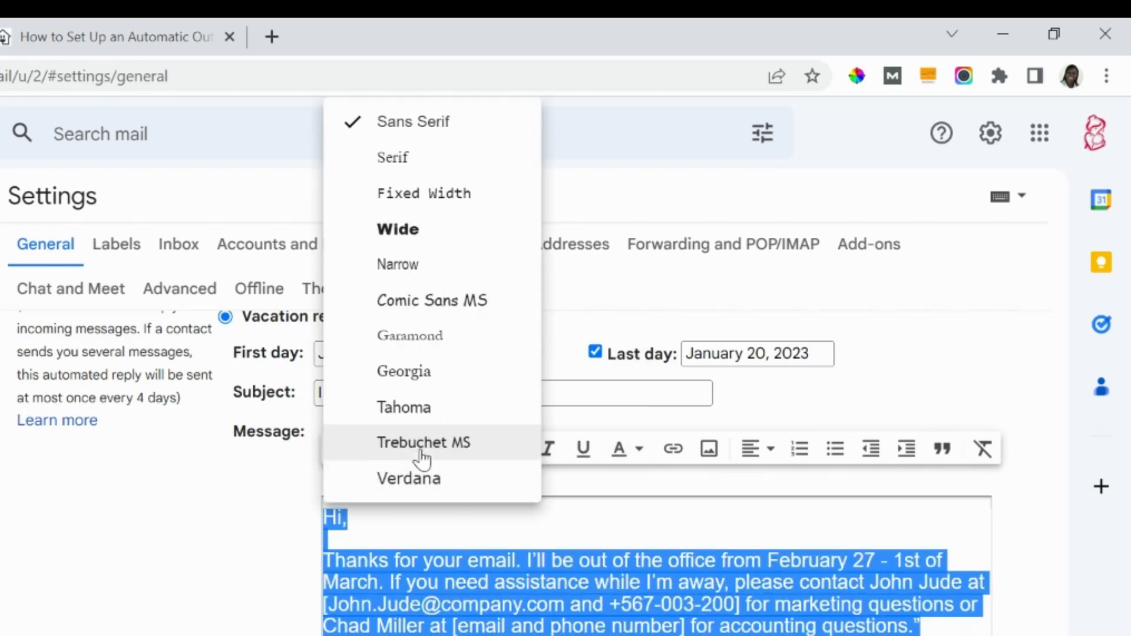
pyautogui.moveTo(453, 229)
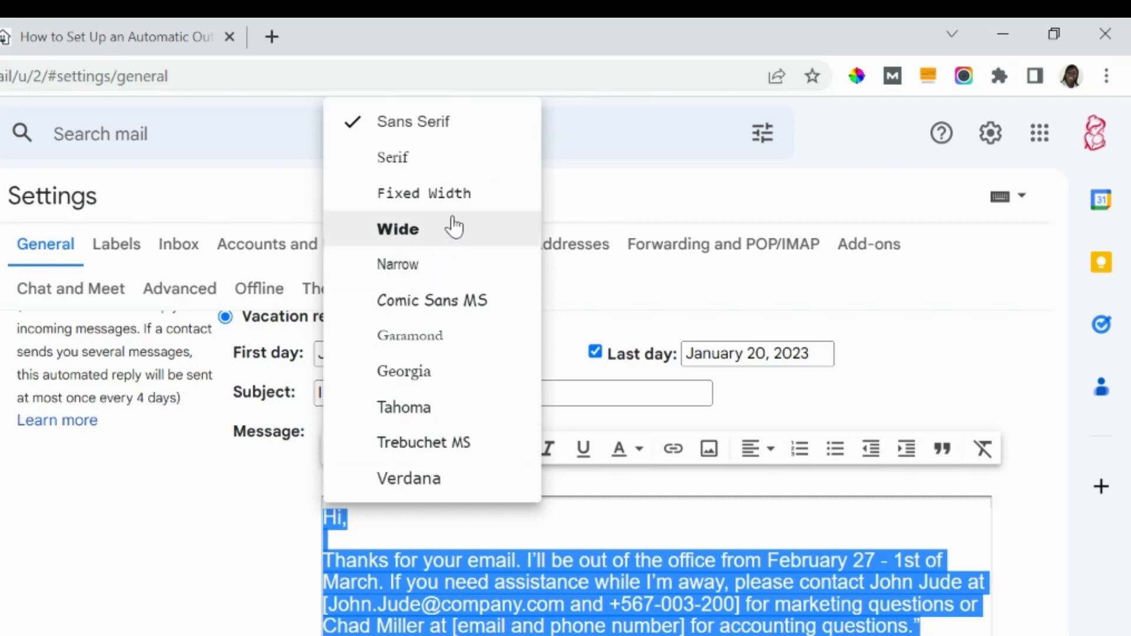
pyautogui.click(432, 300)
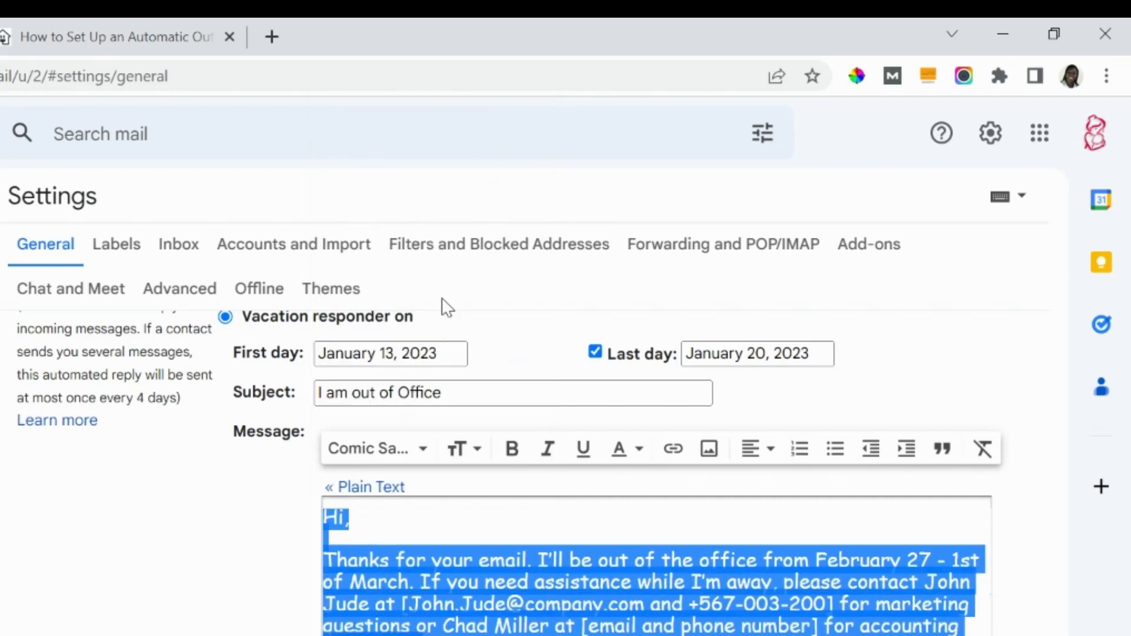
pyautogui.click(637, 560)
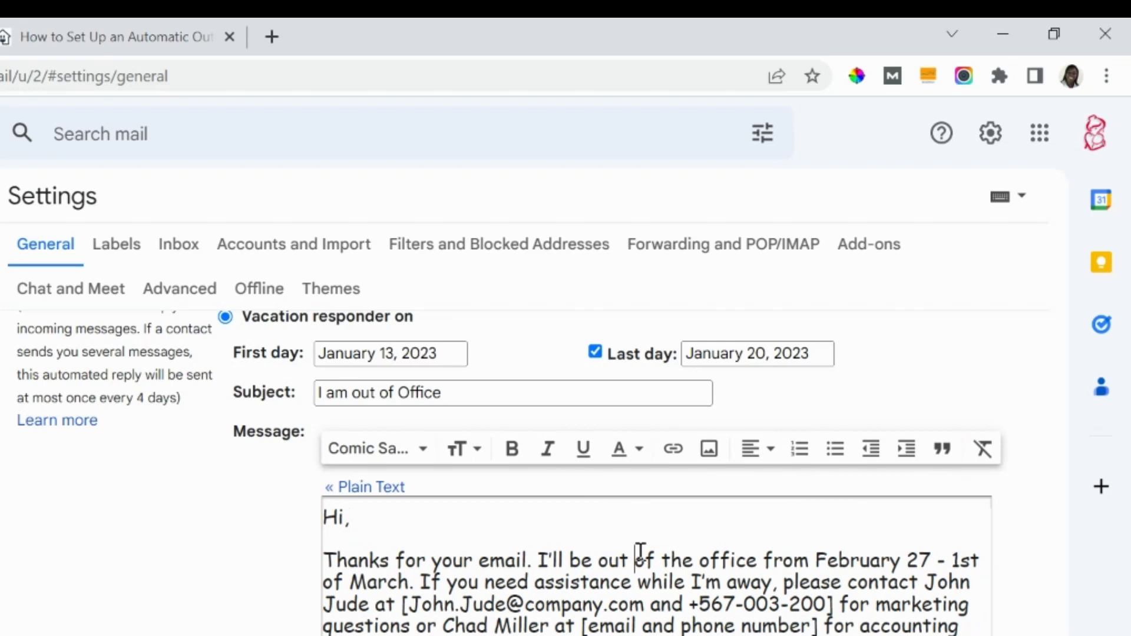
pyautogui.moveTo(776, 537)
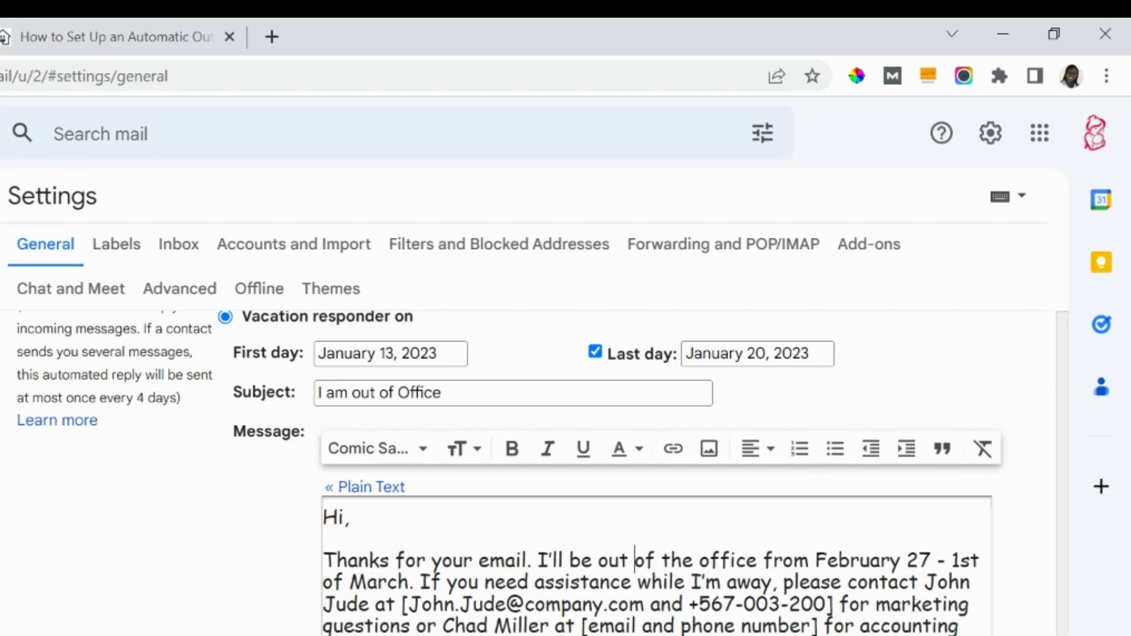
pyautogui.scroll(-3)
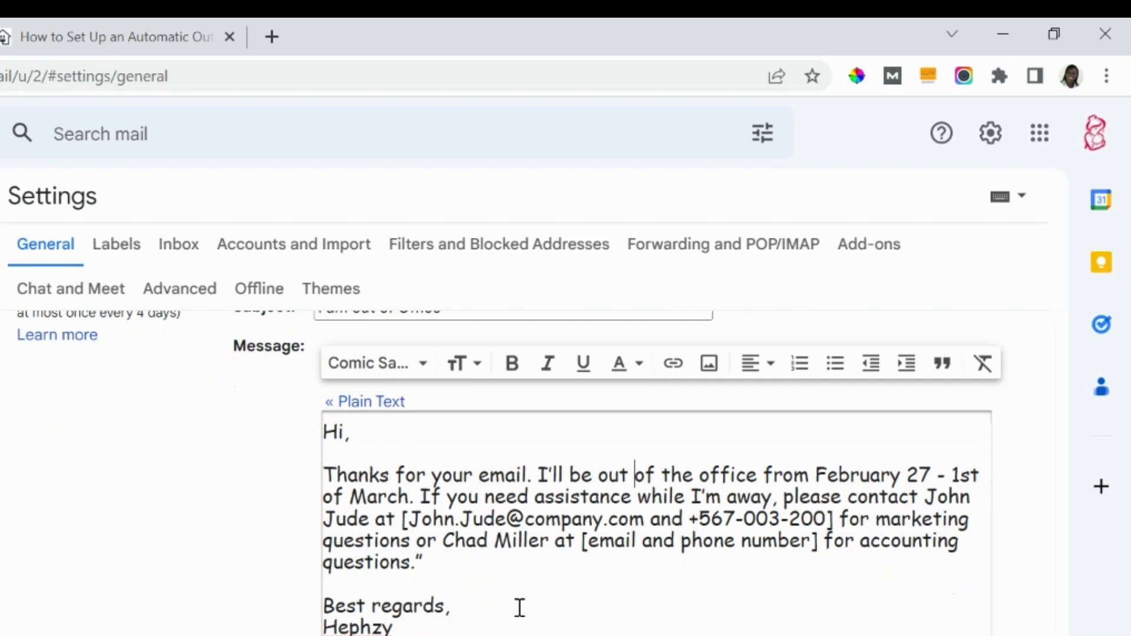
# - Make the sign-off name bold and the bracketed contact details italic
pyautogui.doubleClick(357, 627)
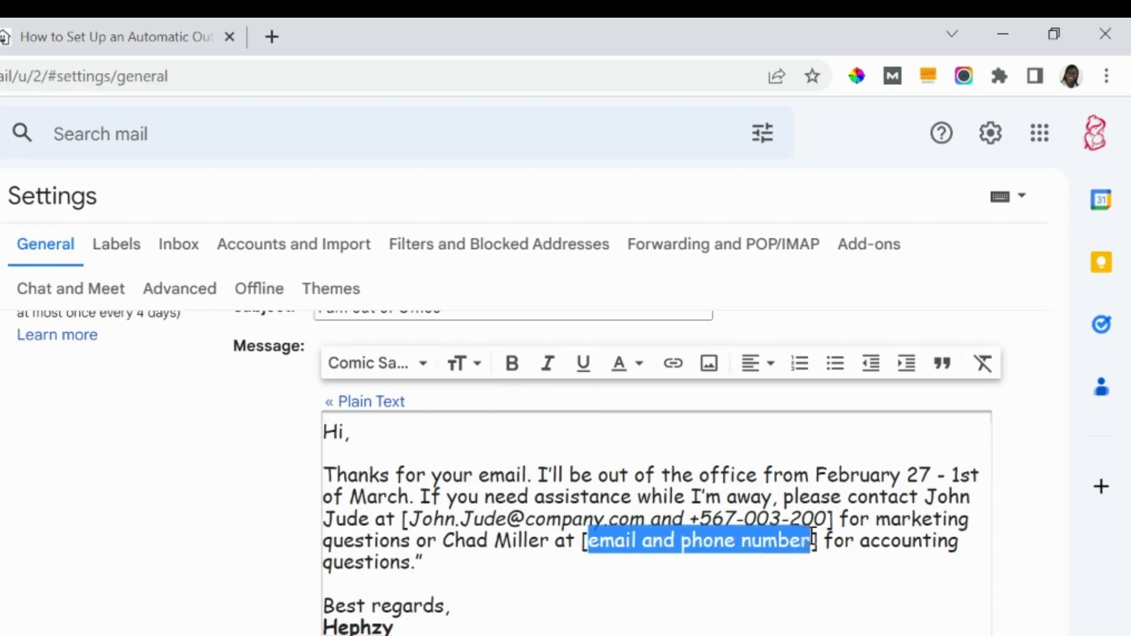
pyautogui.moveTo(582, 423)
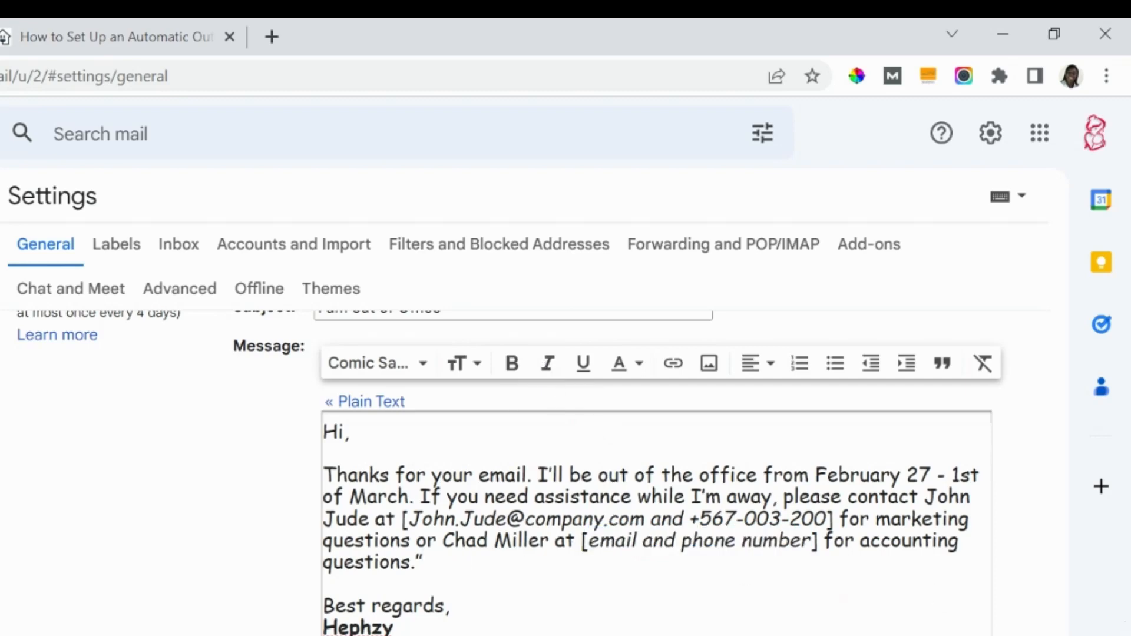
pyautogui.scroll(-3)
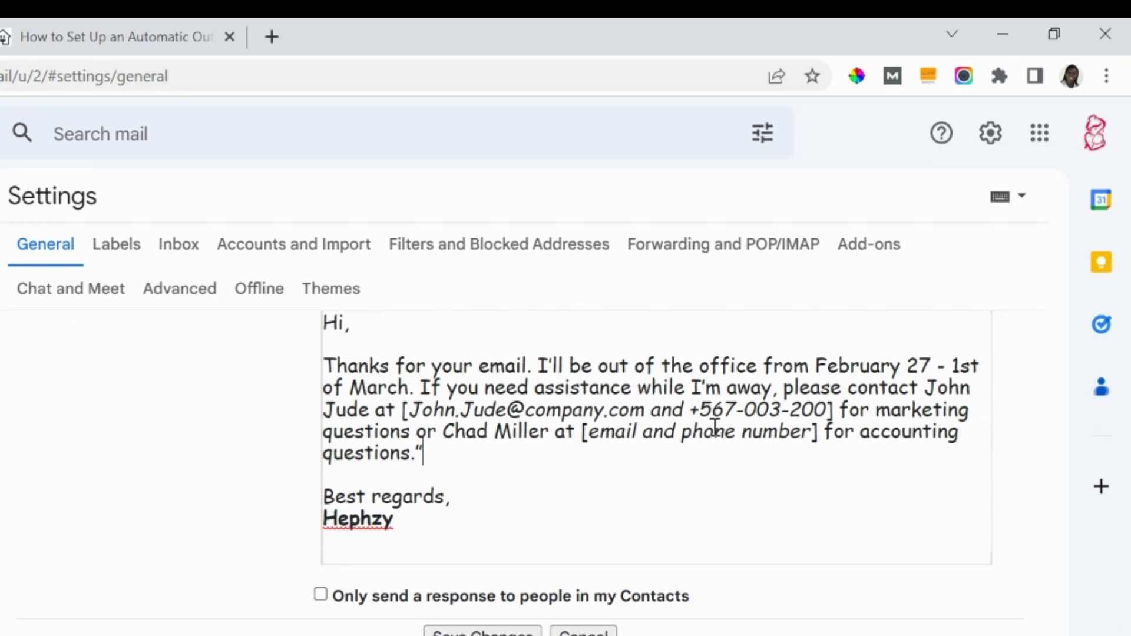
pyautogui.moveTo(369, 550)
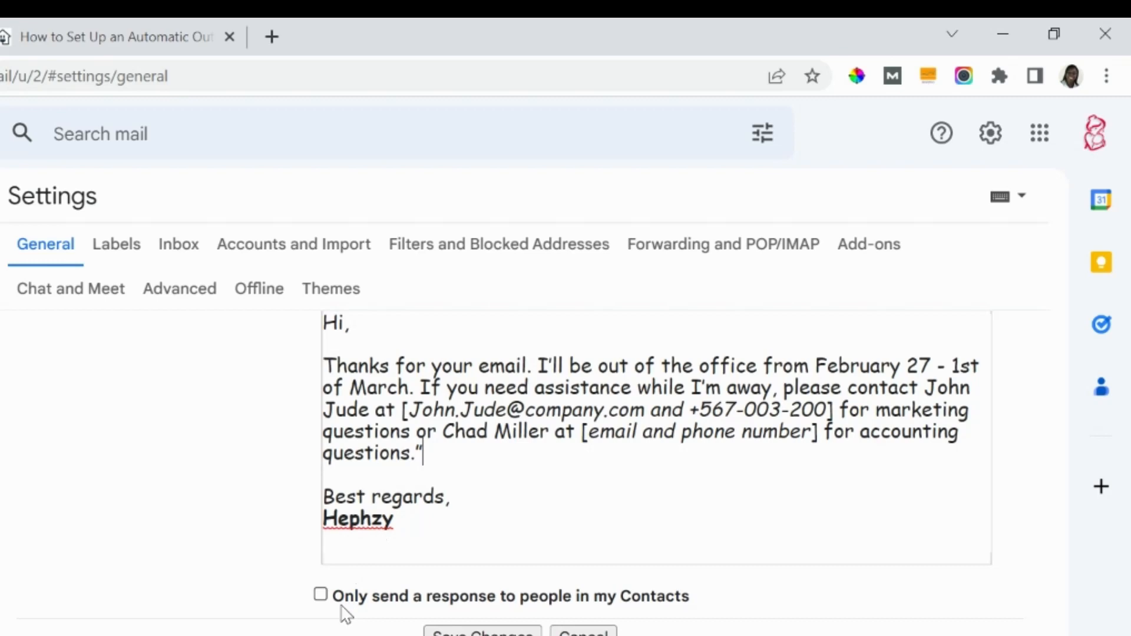
pyautogui.moveTo(523, 602)
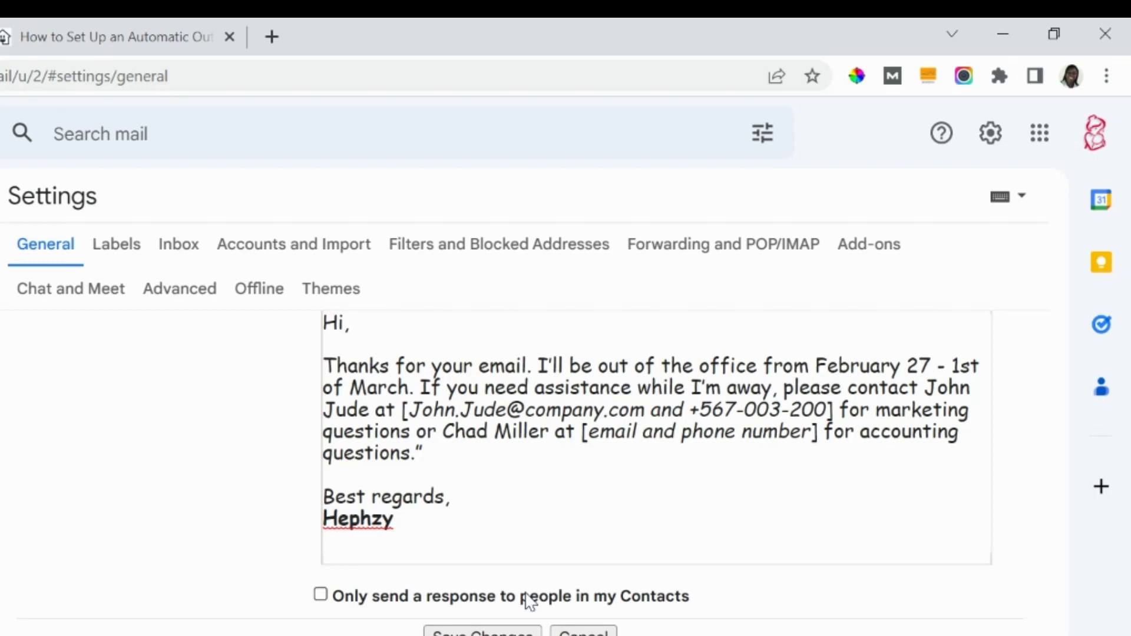
# - Tick 'Only send a response to people in my Contacts' below the message
pyautogui.click(424, 453)
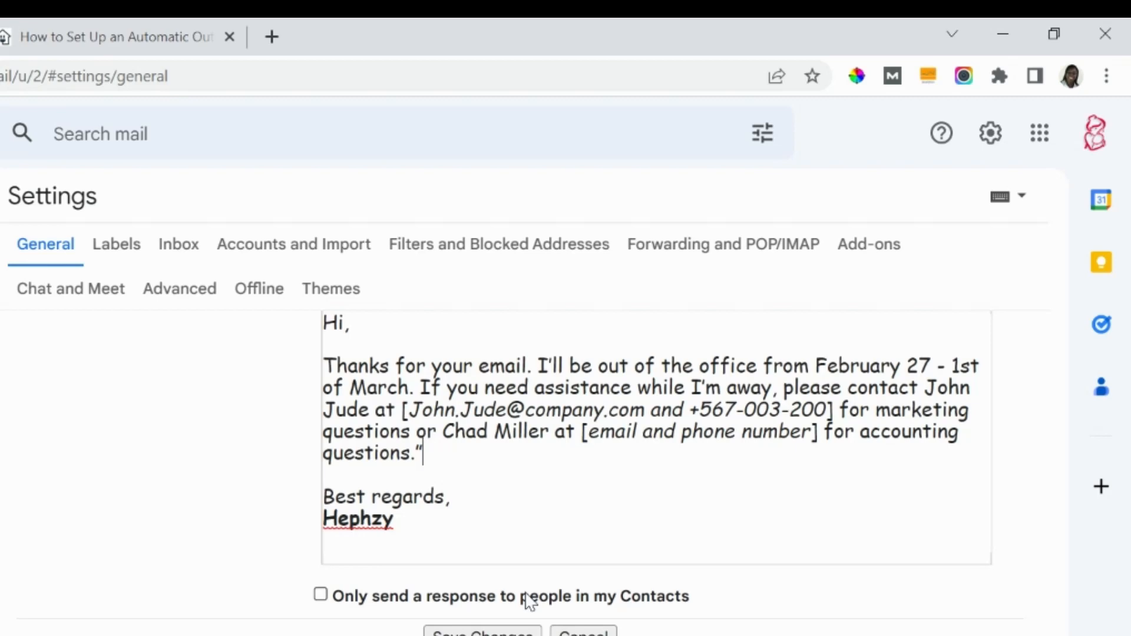
pyautogui.moveTo(355, 584)
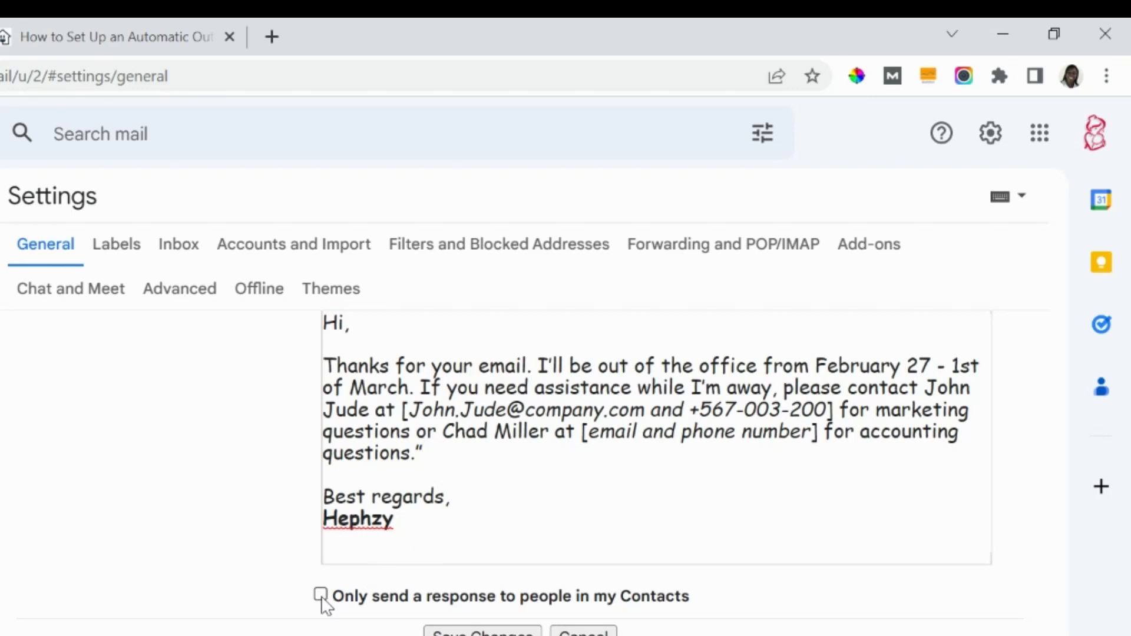
pyautogui.click(320, 595)
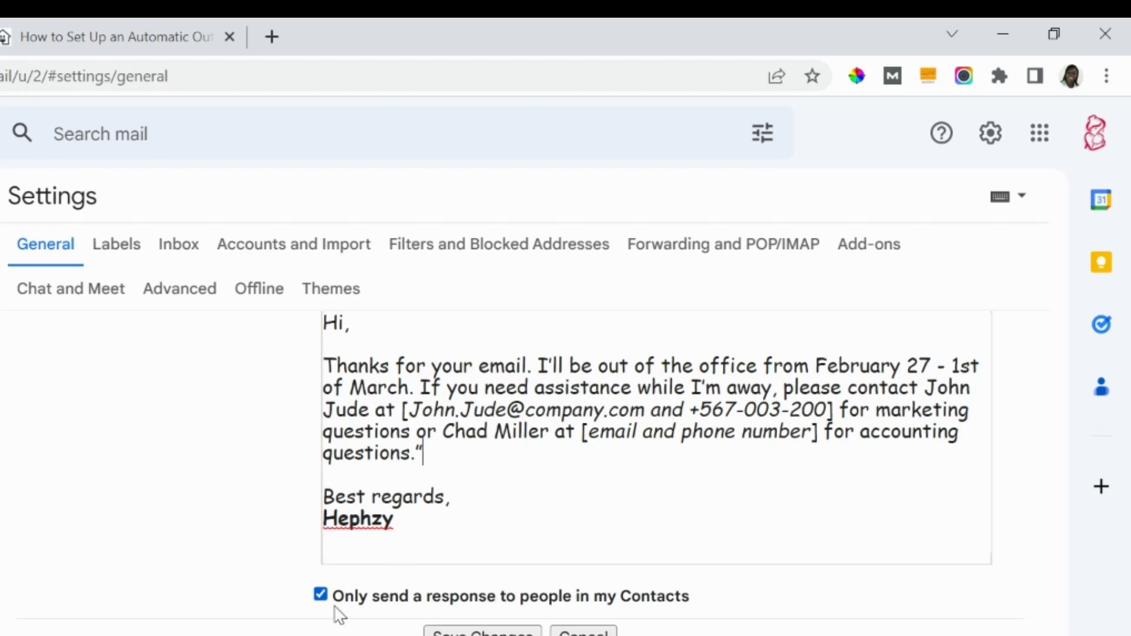
pyautogui.moveTo(482, 517)
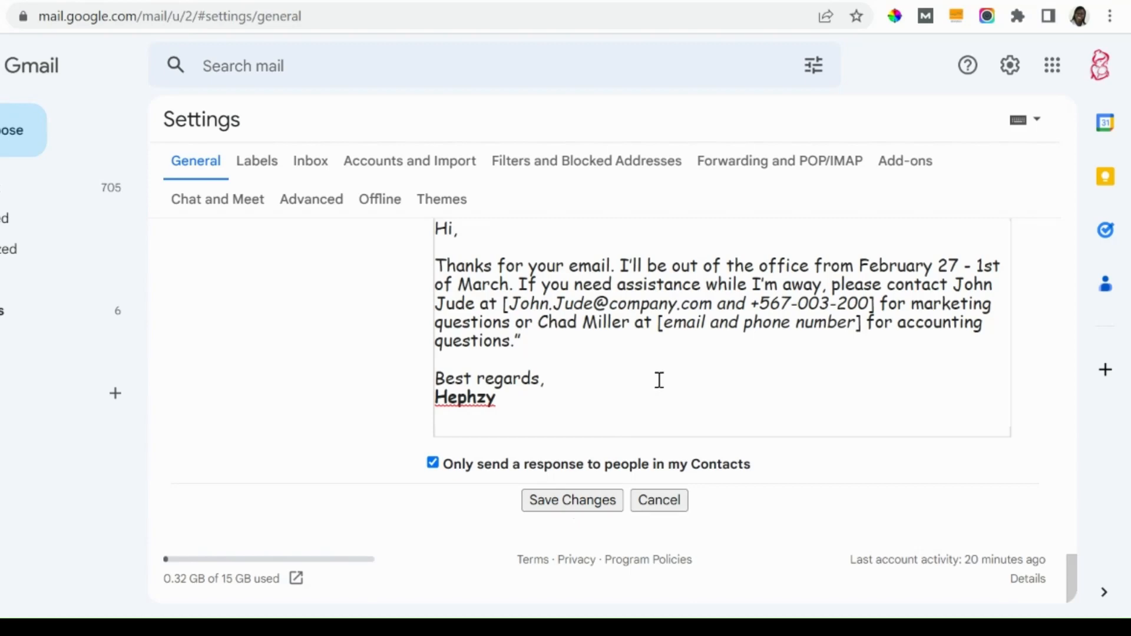
pyautogui.moveTo(932, 404)
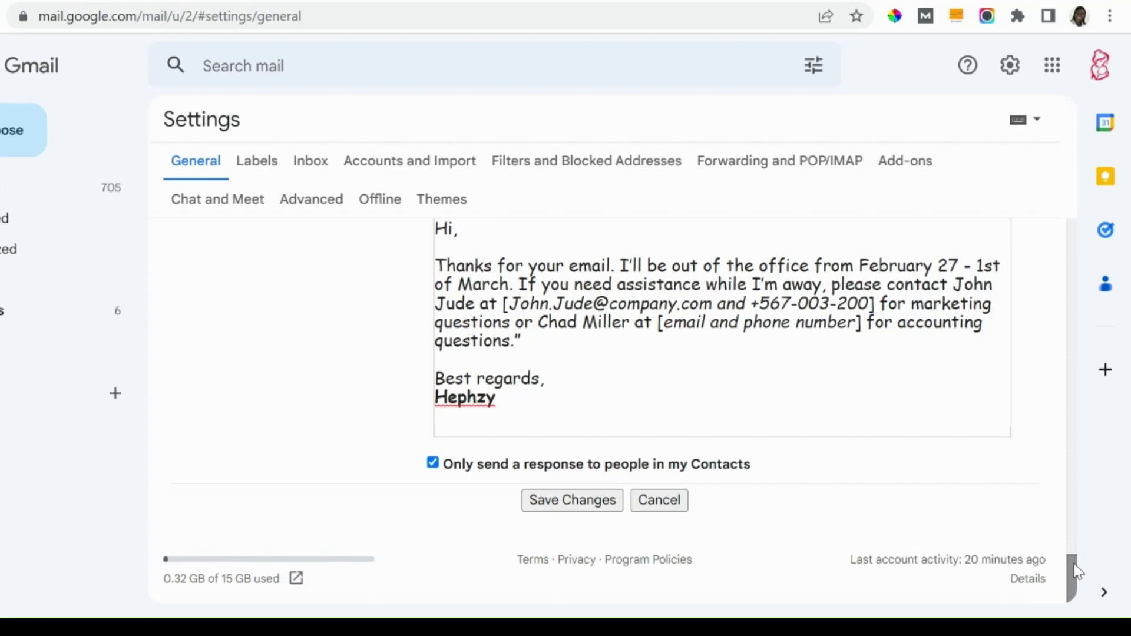
pyautogui.scroll(3)
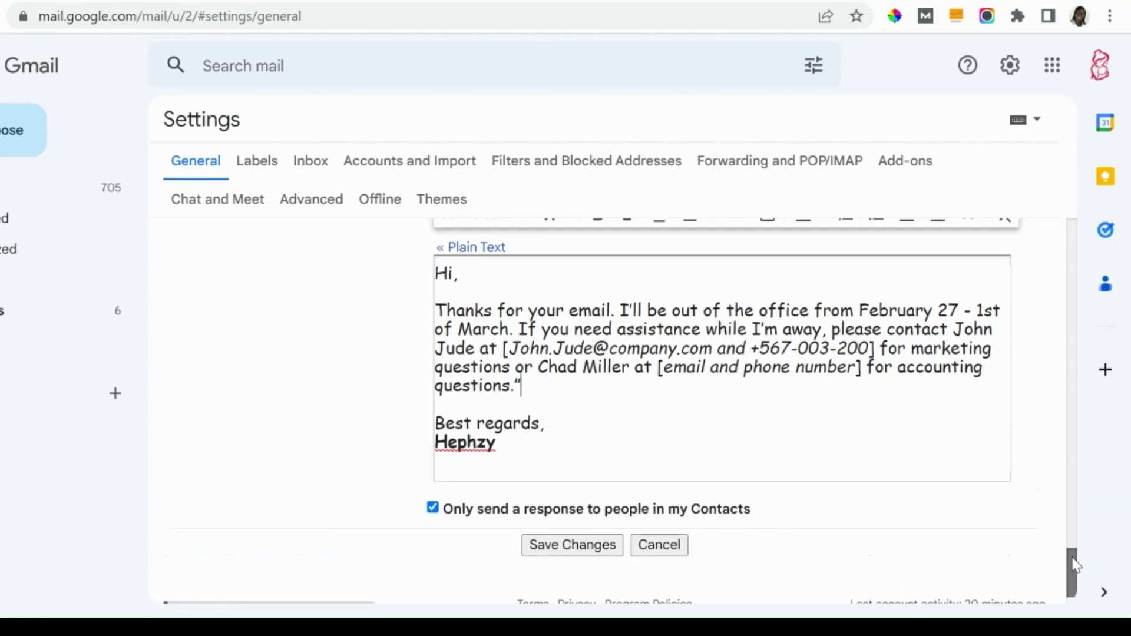
pyautogui.scroll(3)
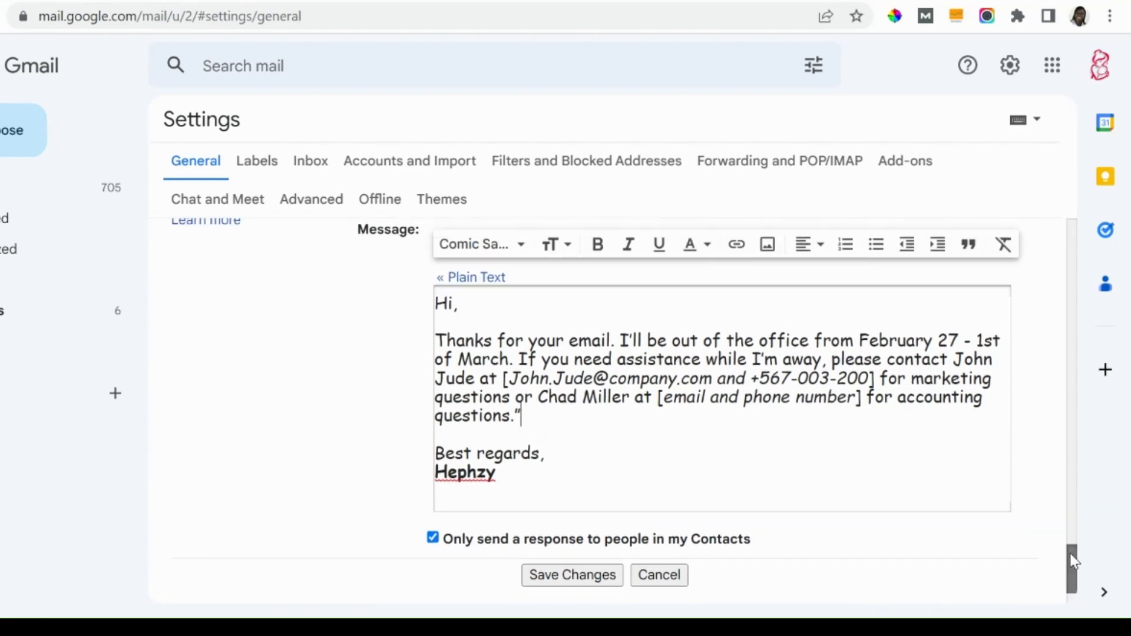
pyautogui.scroll(3)
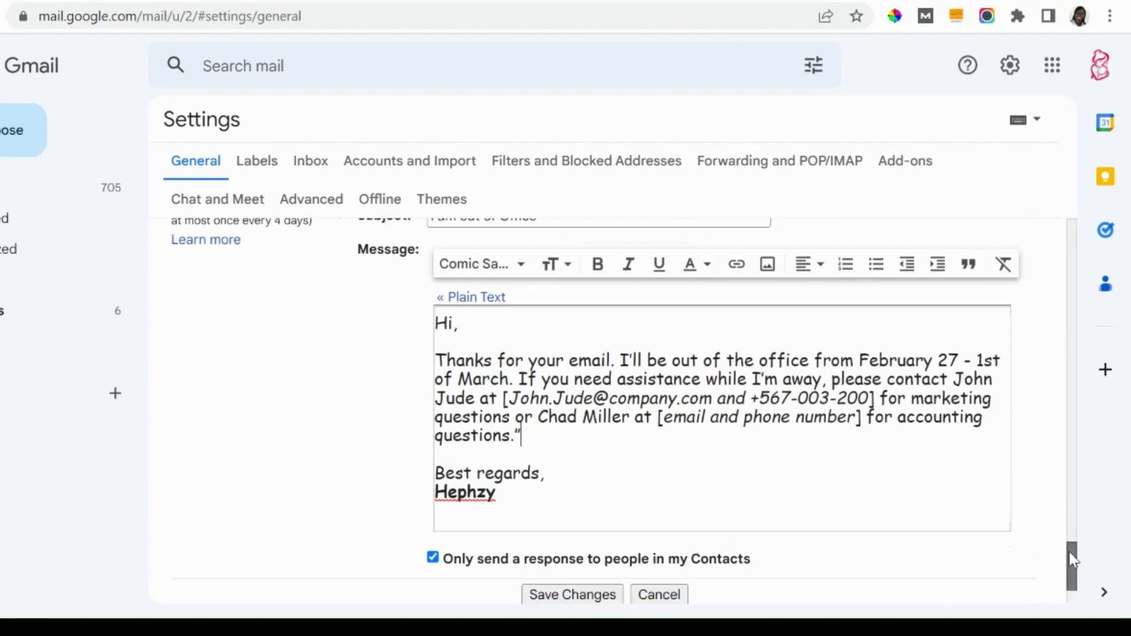
pyautogui.scroll(-3)
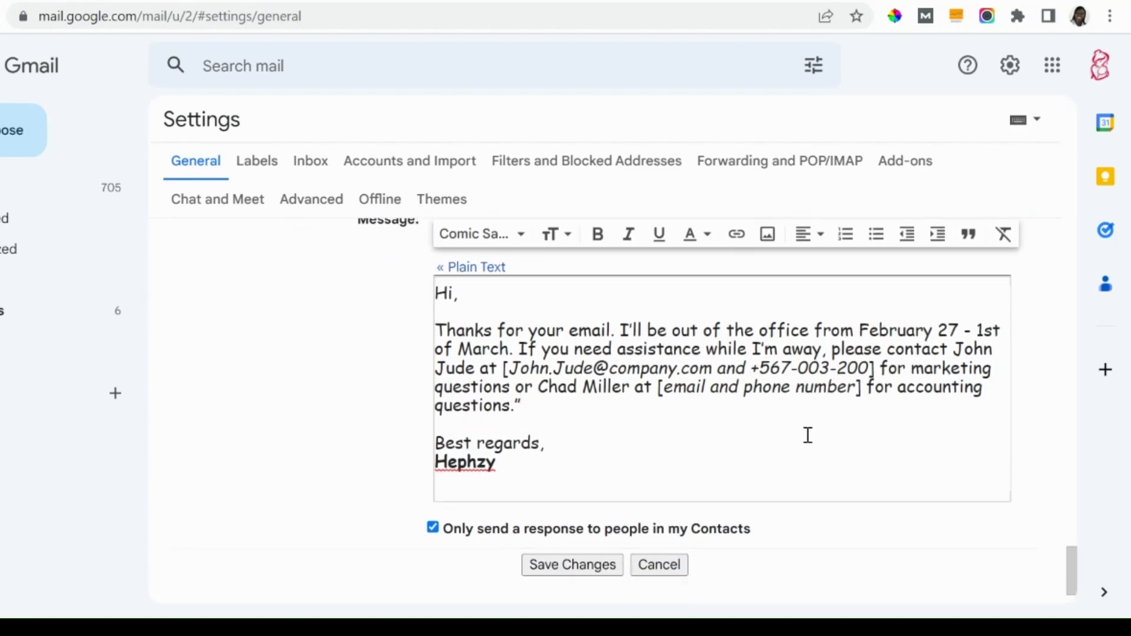
pyautogui.click(520, 405)
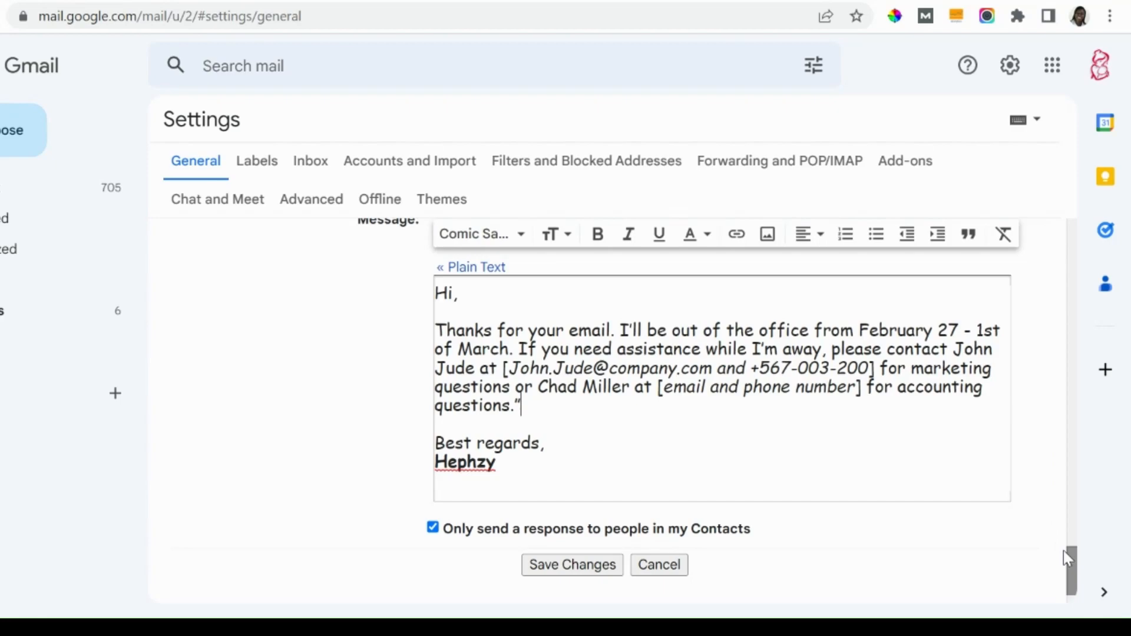
pyautogui.scroll(-3)
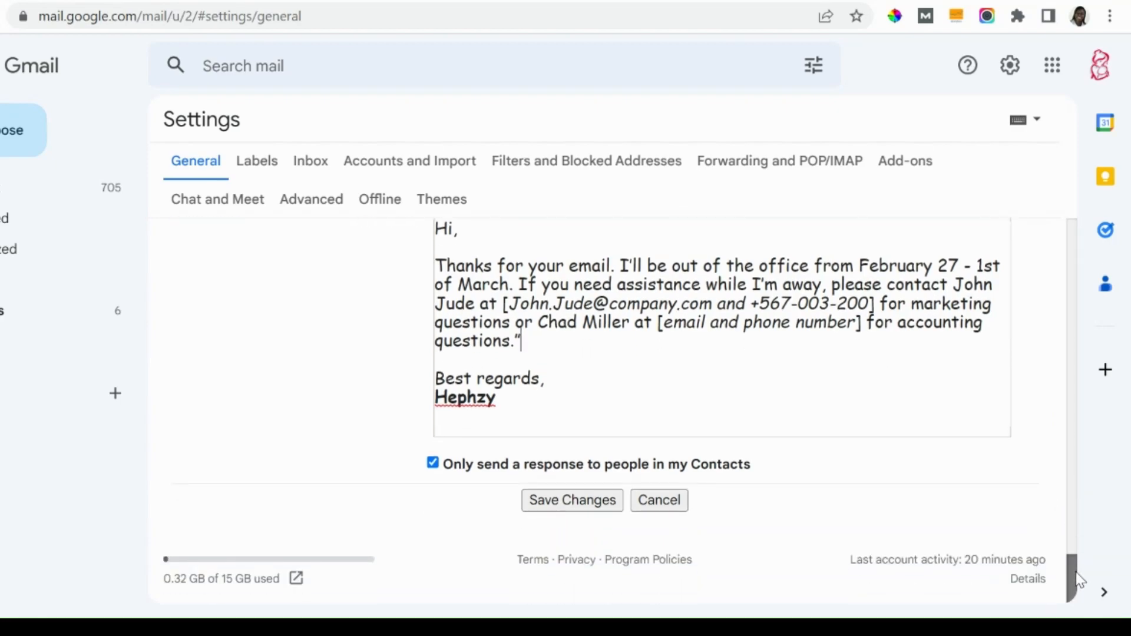
pyautogui.scroll(3)
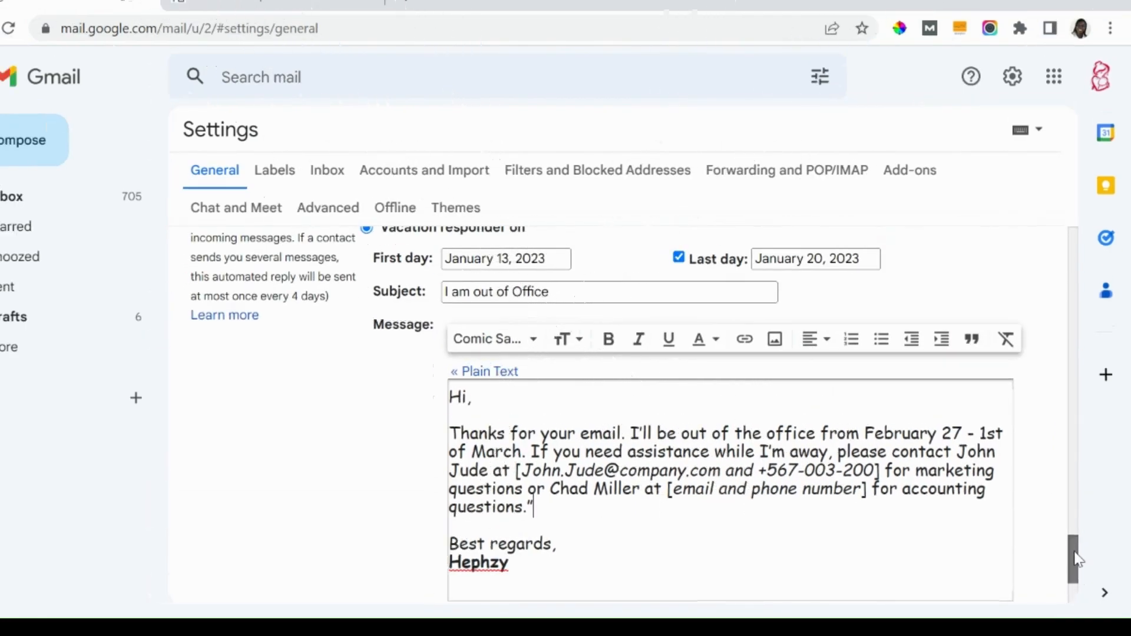
pyautogui.scroll(3)
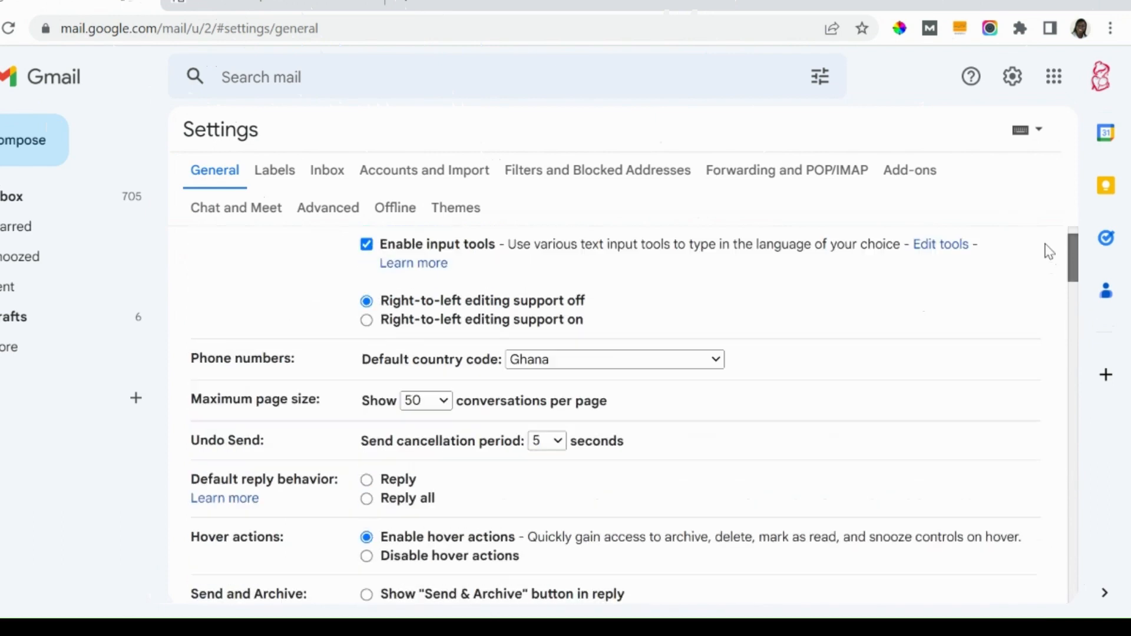
pyautogui.scroll(3)
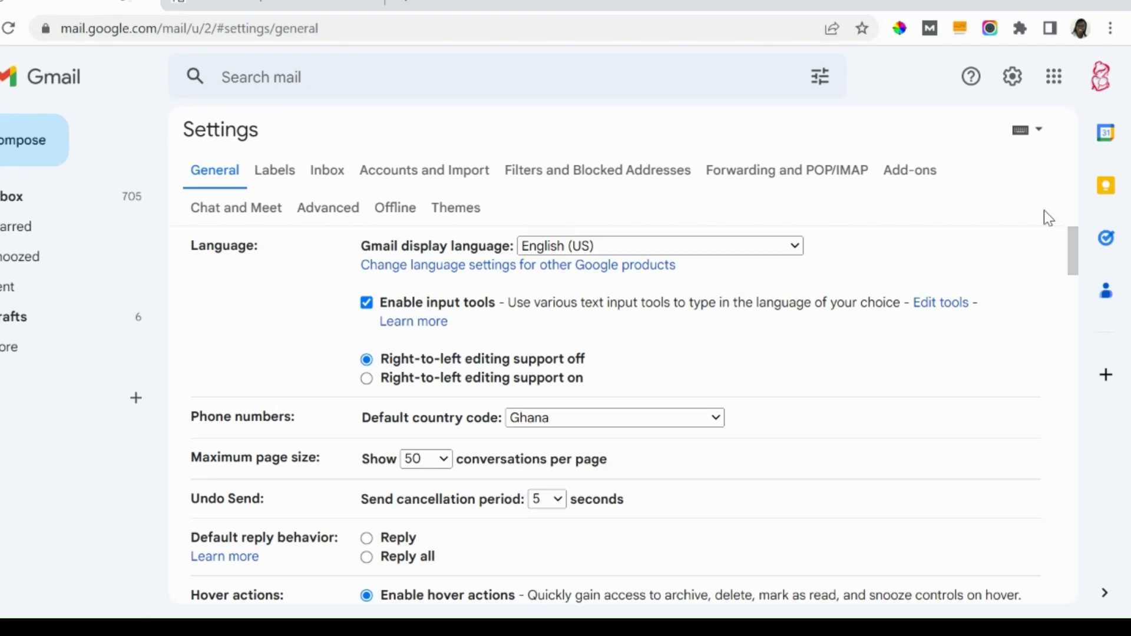
pyautogui.moveTo(612, 572)
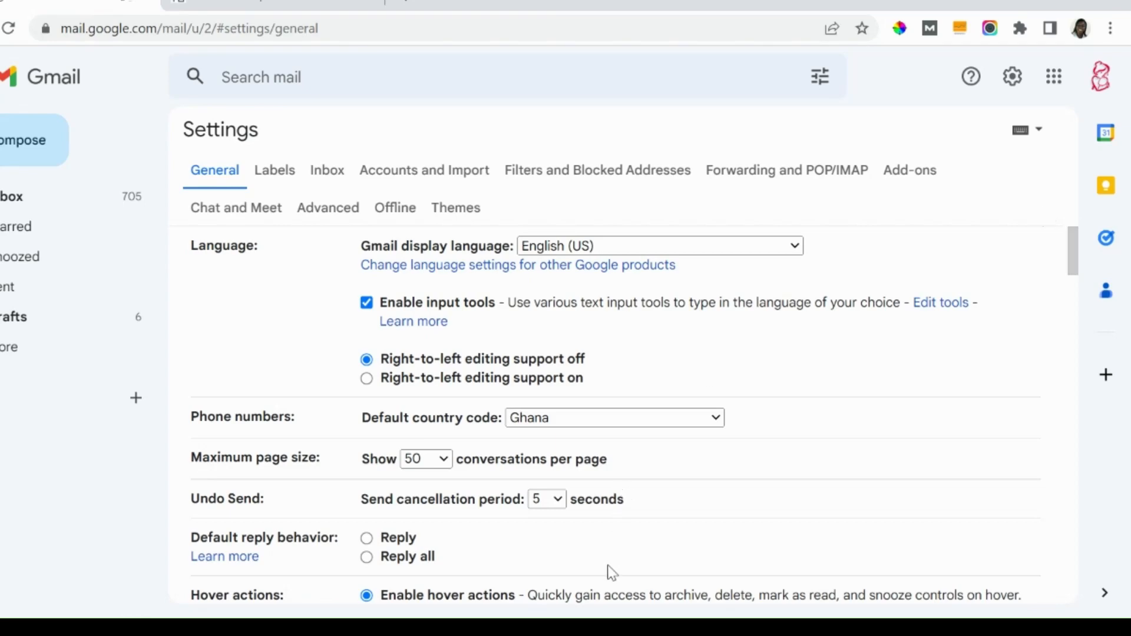